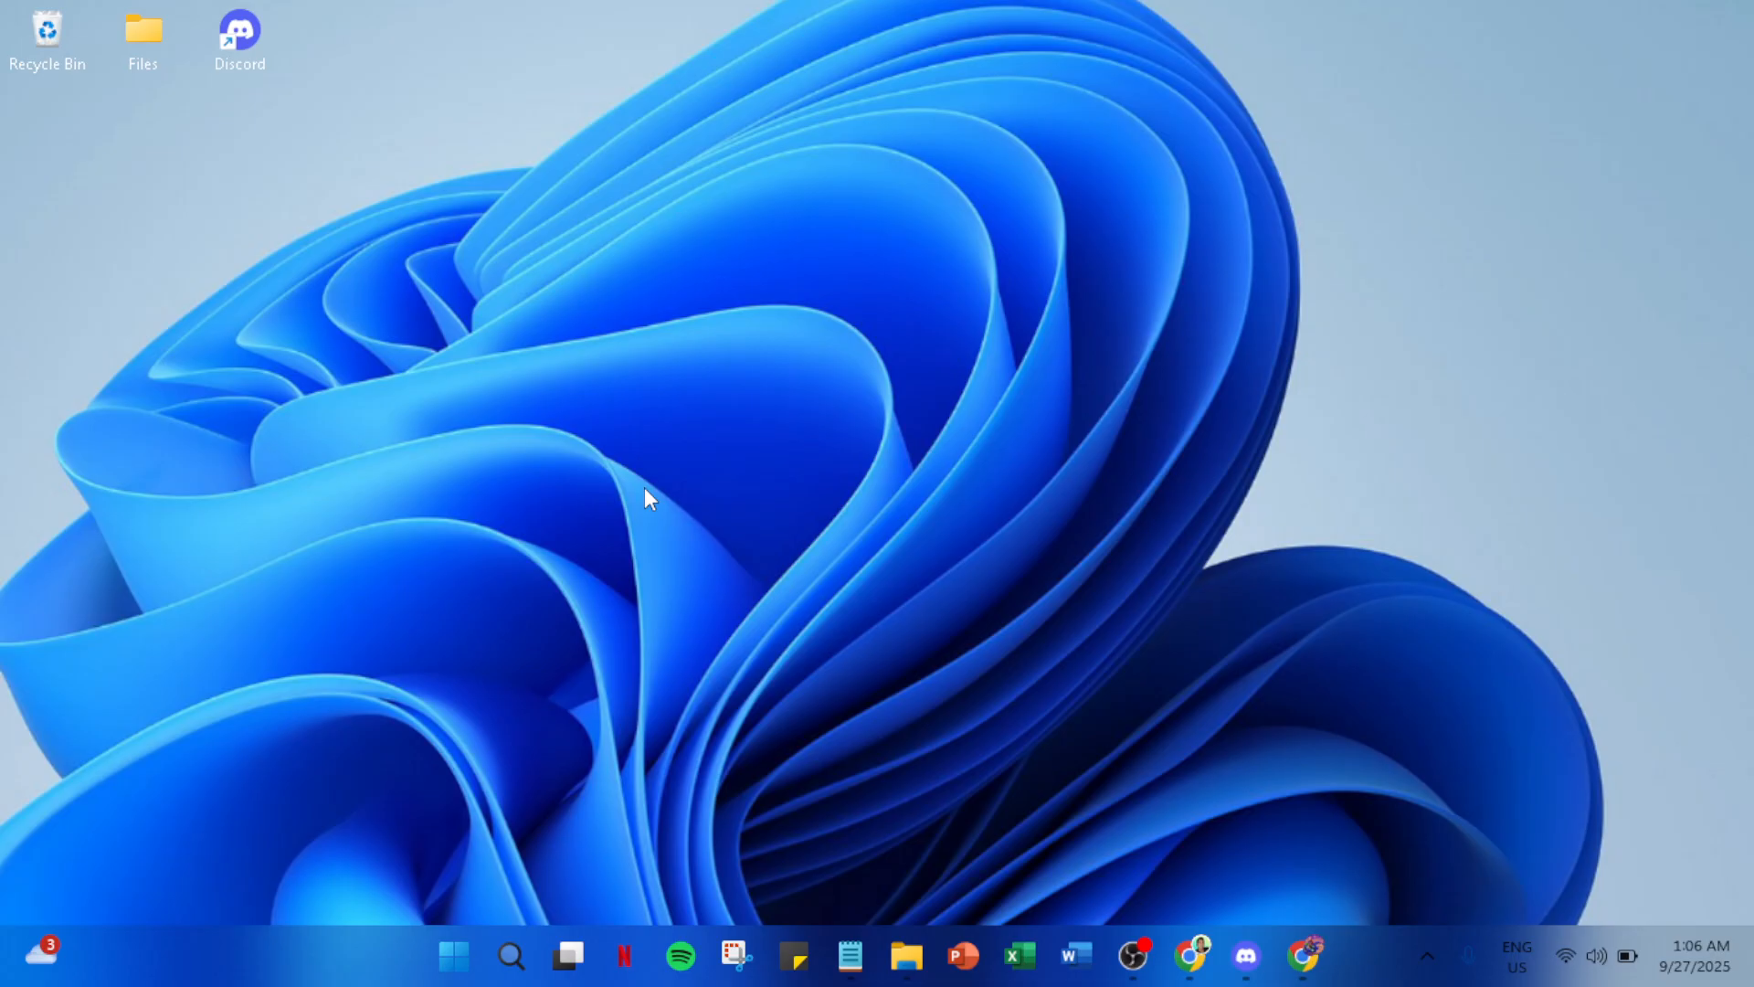
pyautogui.moveTo(1102, 462)
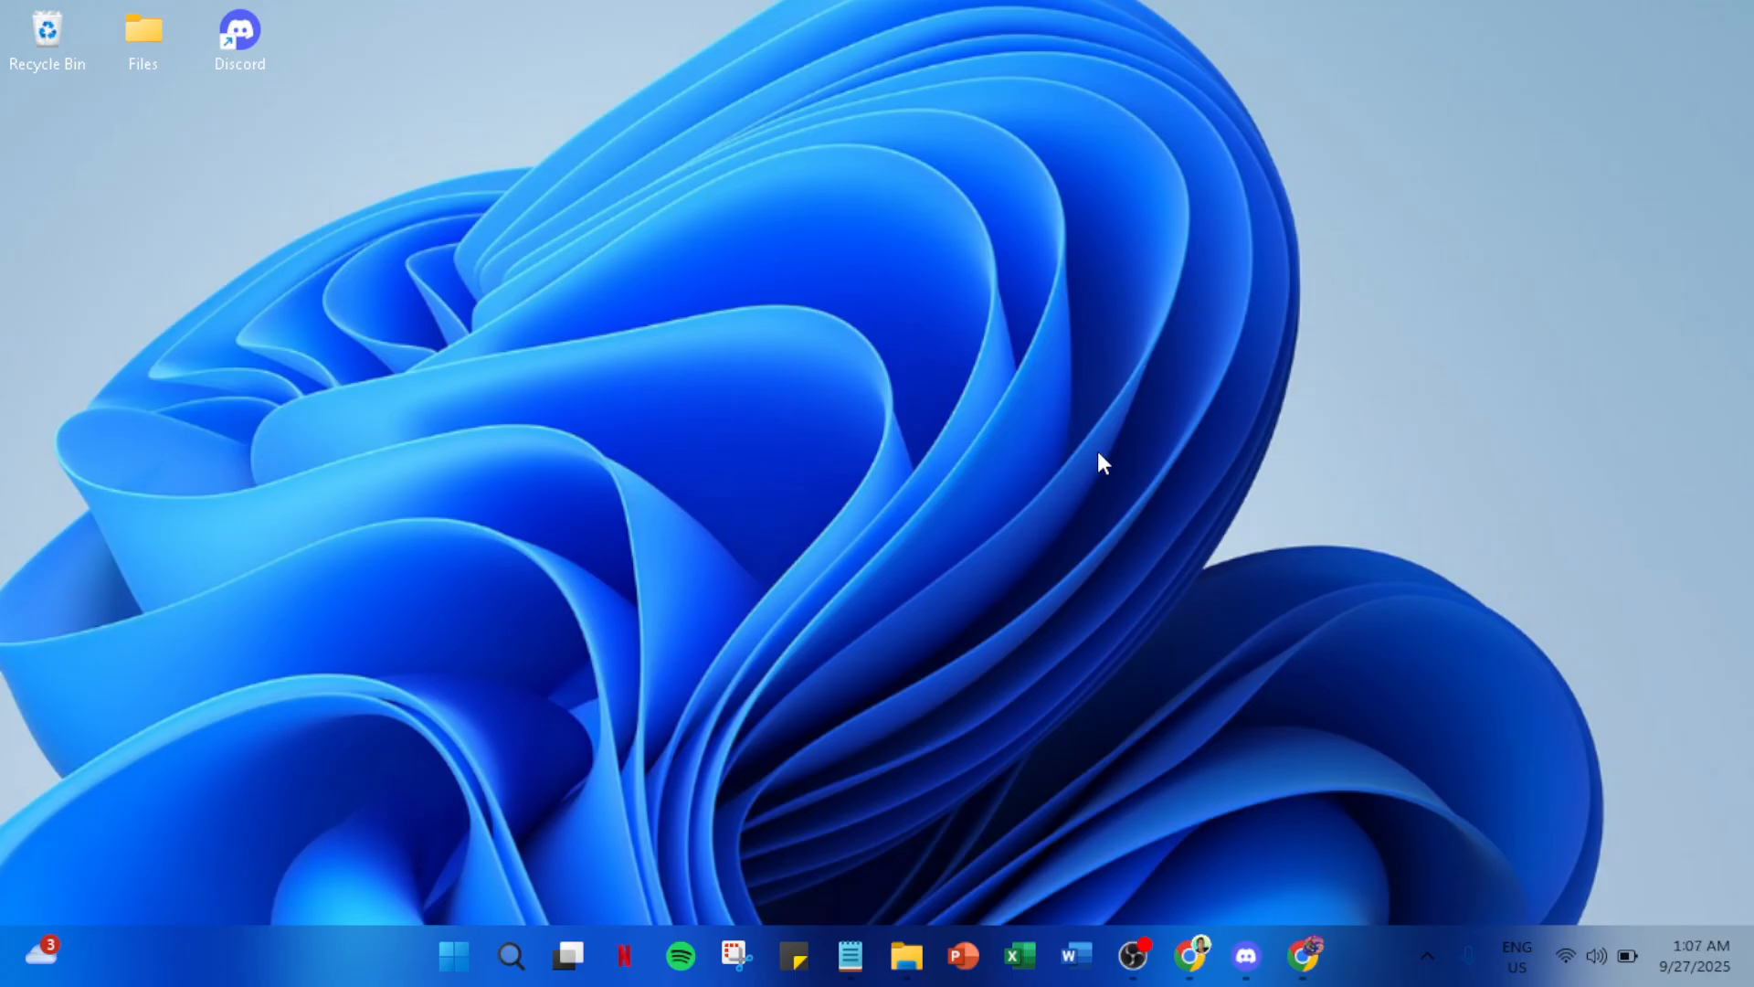
pyautogui.moveTo(927, 614)
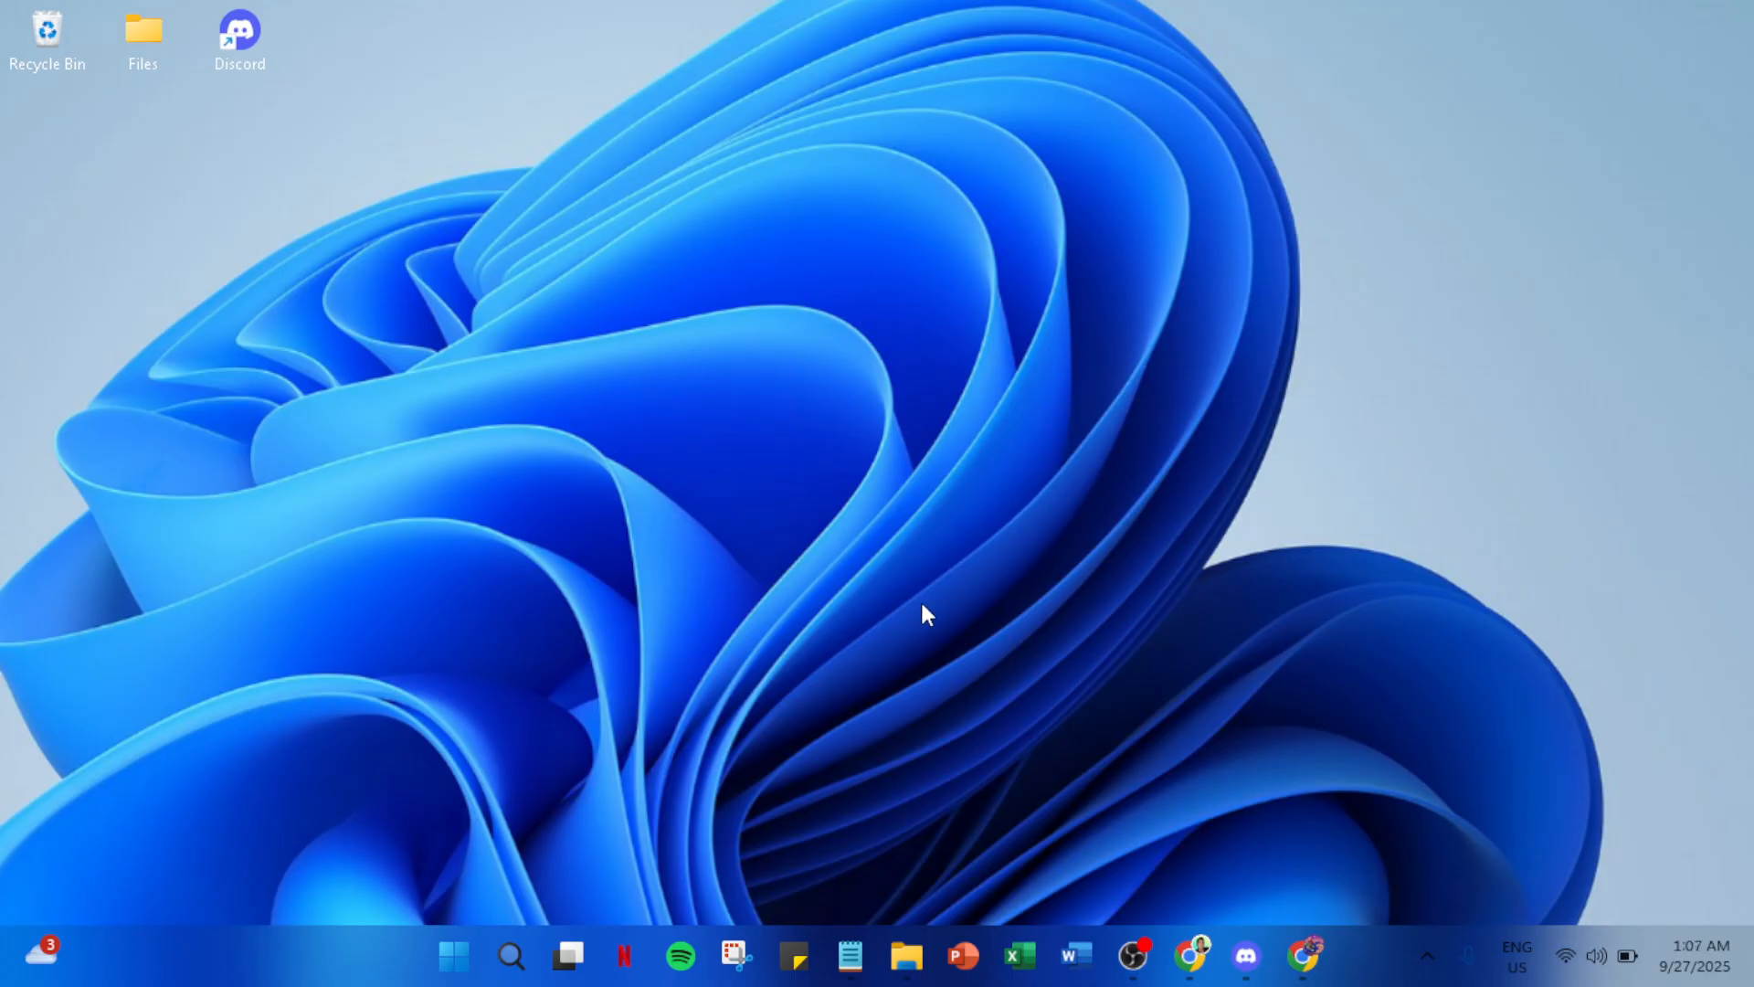
pyautogui.moveTo(1019, 955)
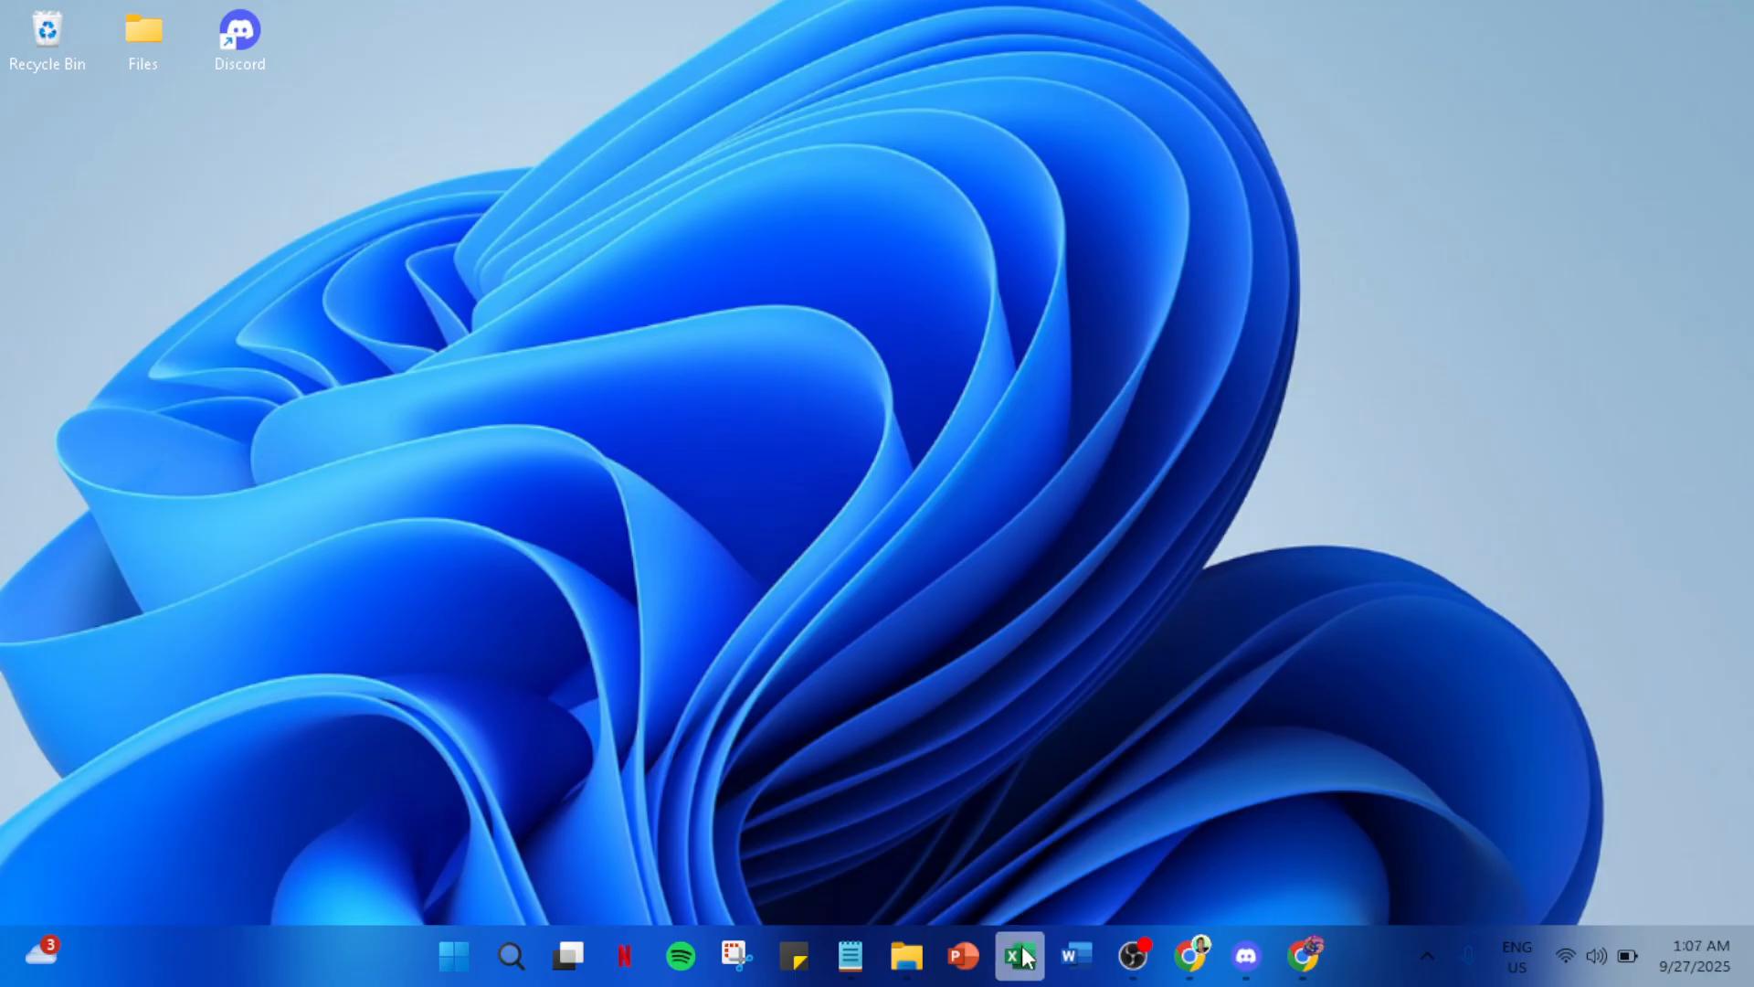
pyautogui.moveTo(1031, 938)
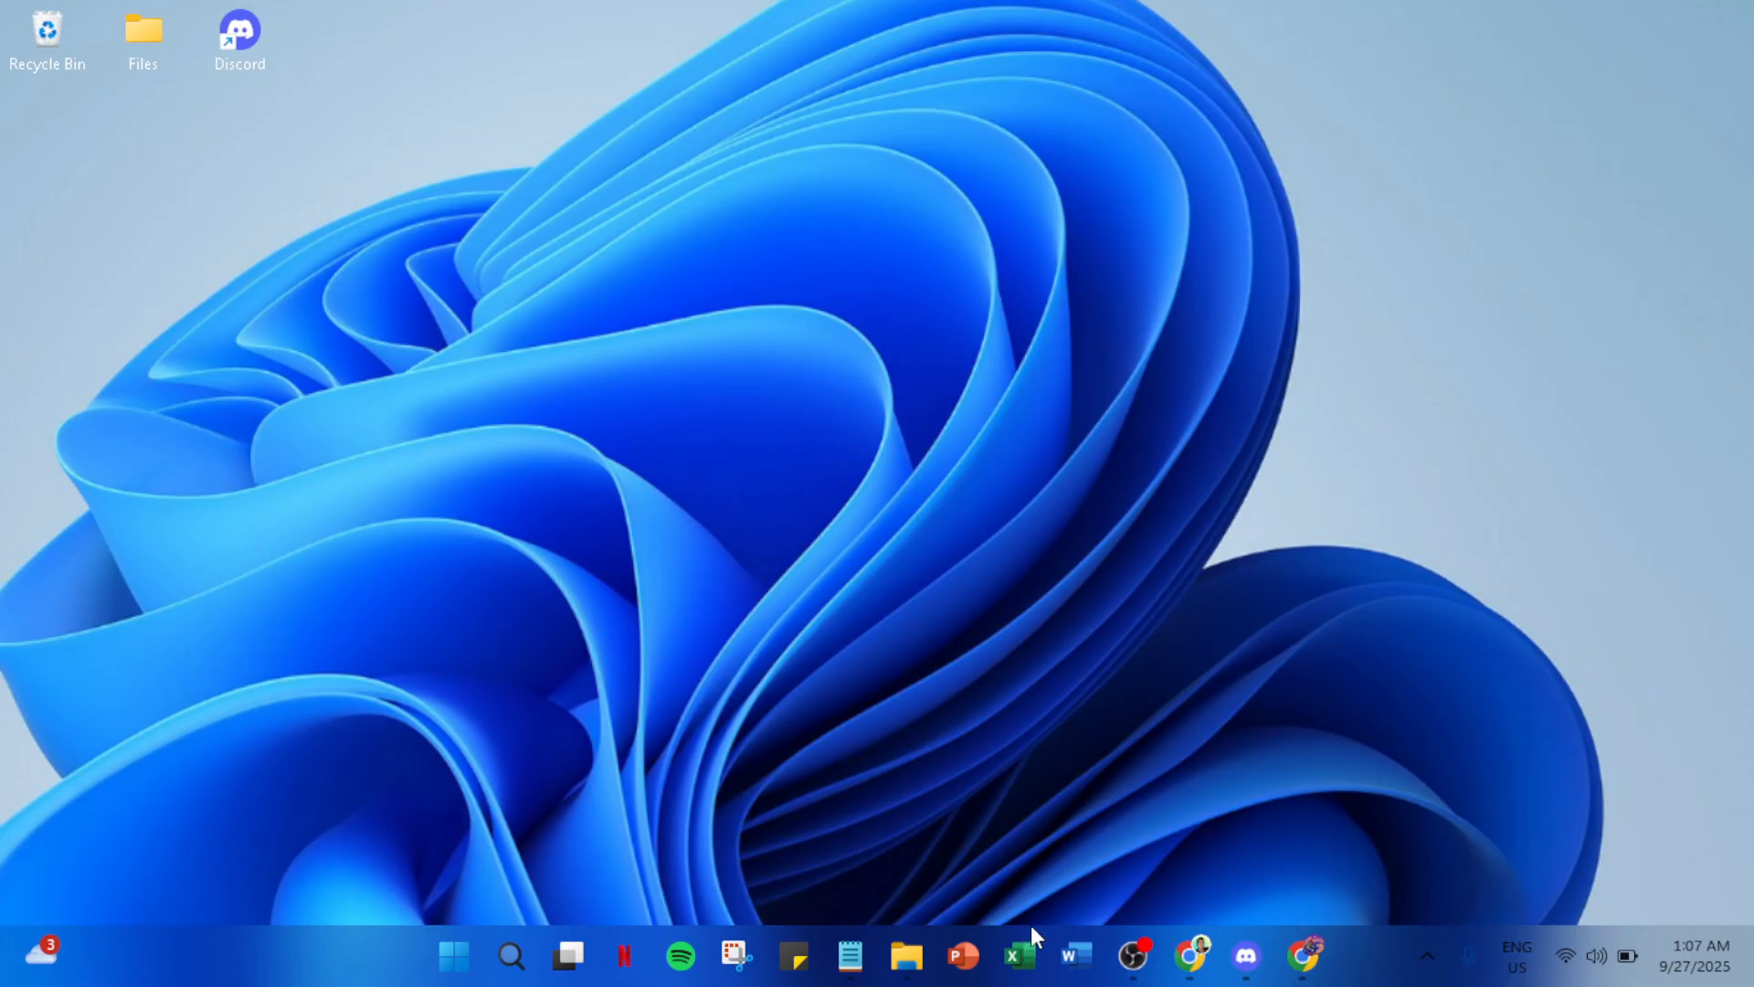
# - Launch Excel from the taskbar to reach its start screen
pyautogui.click(1018, 955)
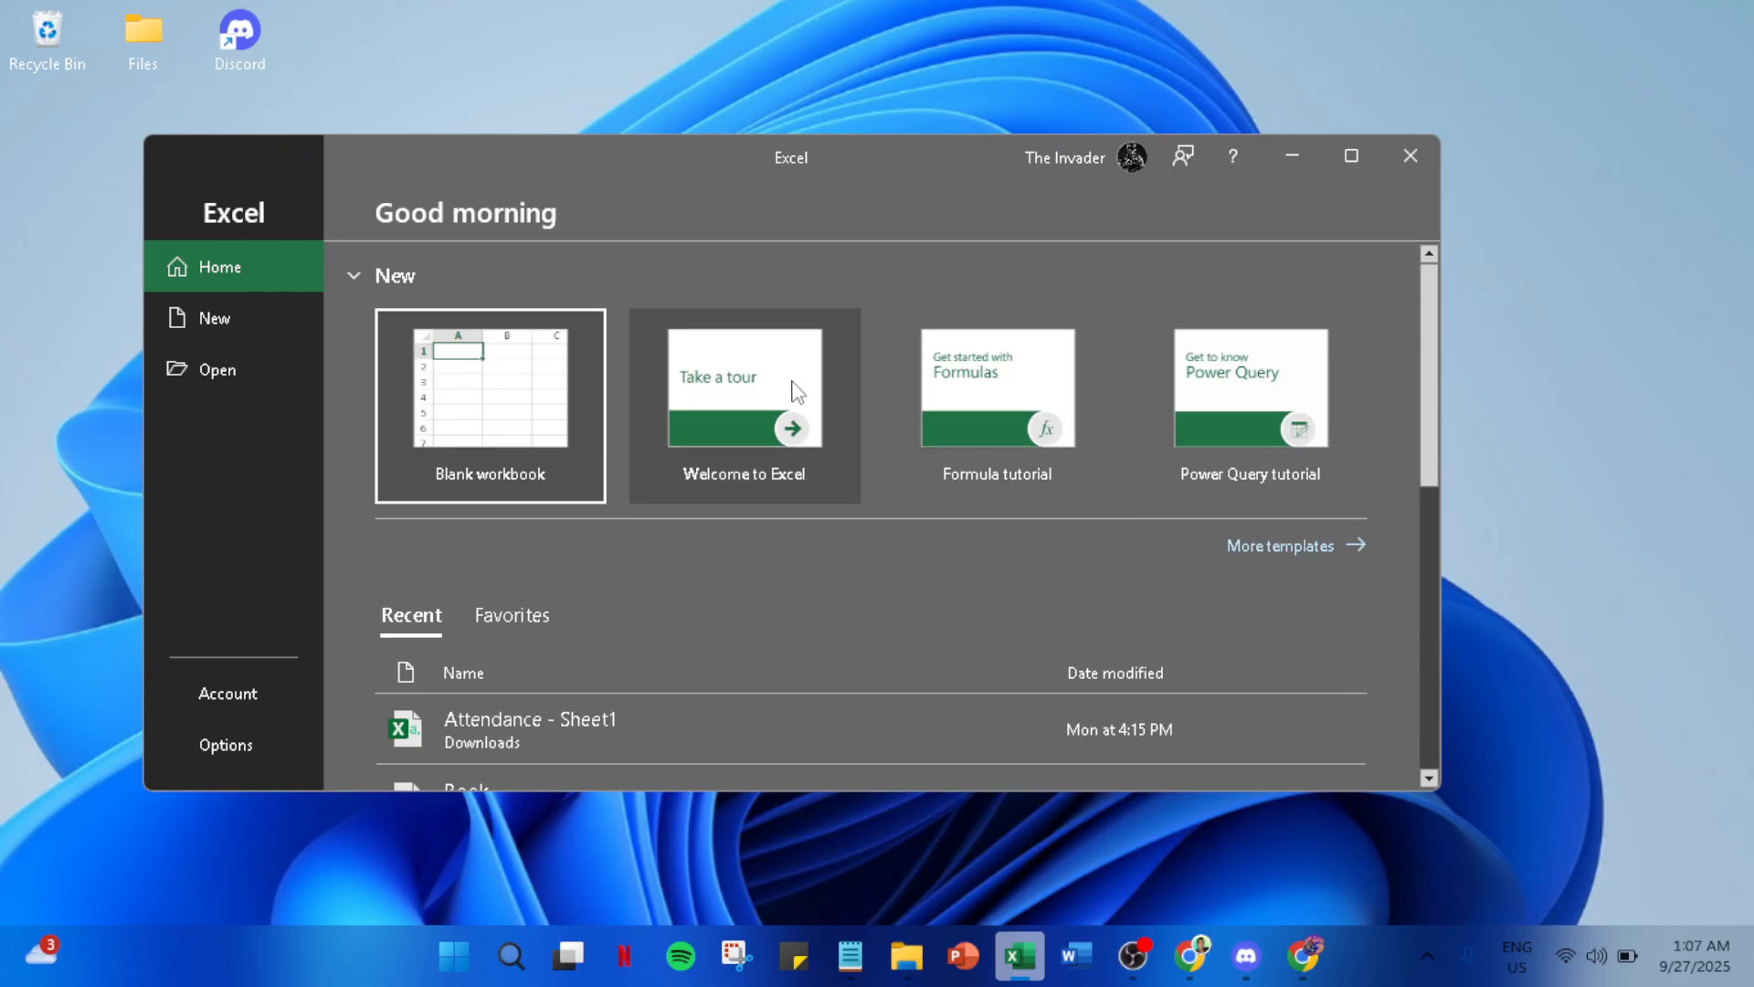
pyautogui.moveTo(491, 329)
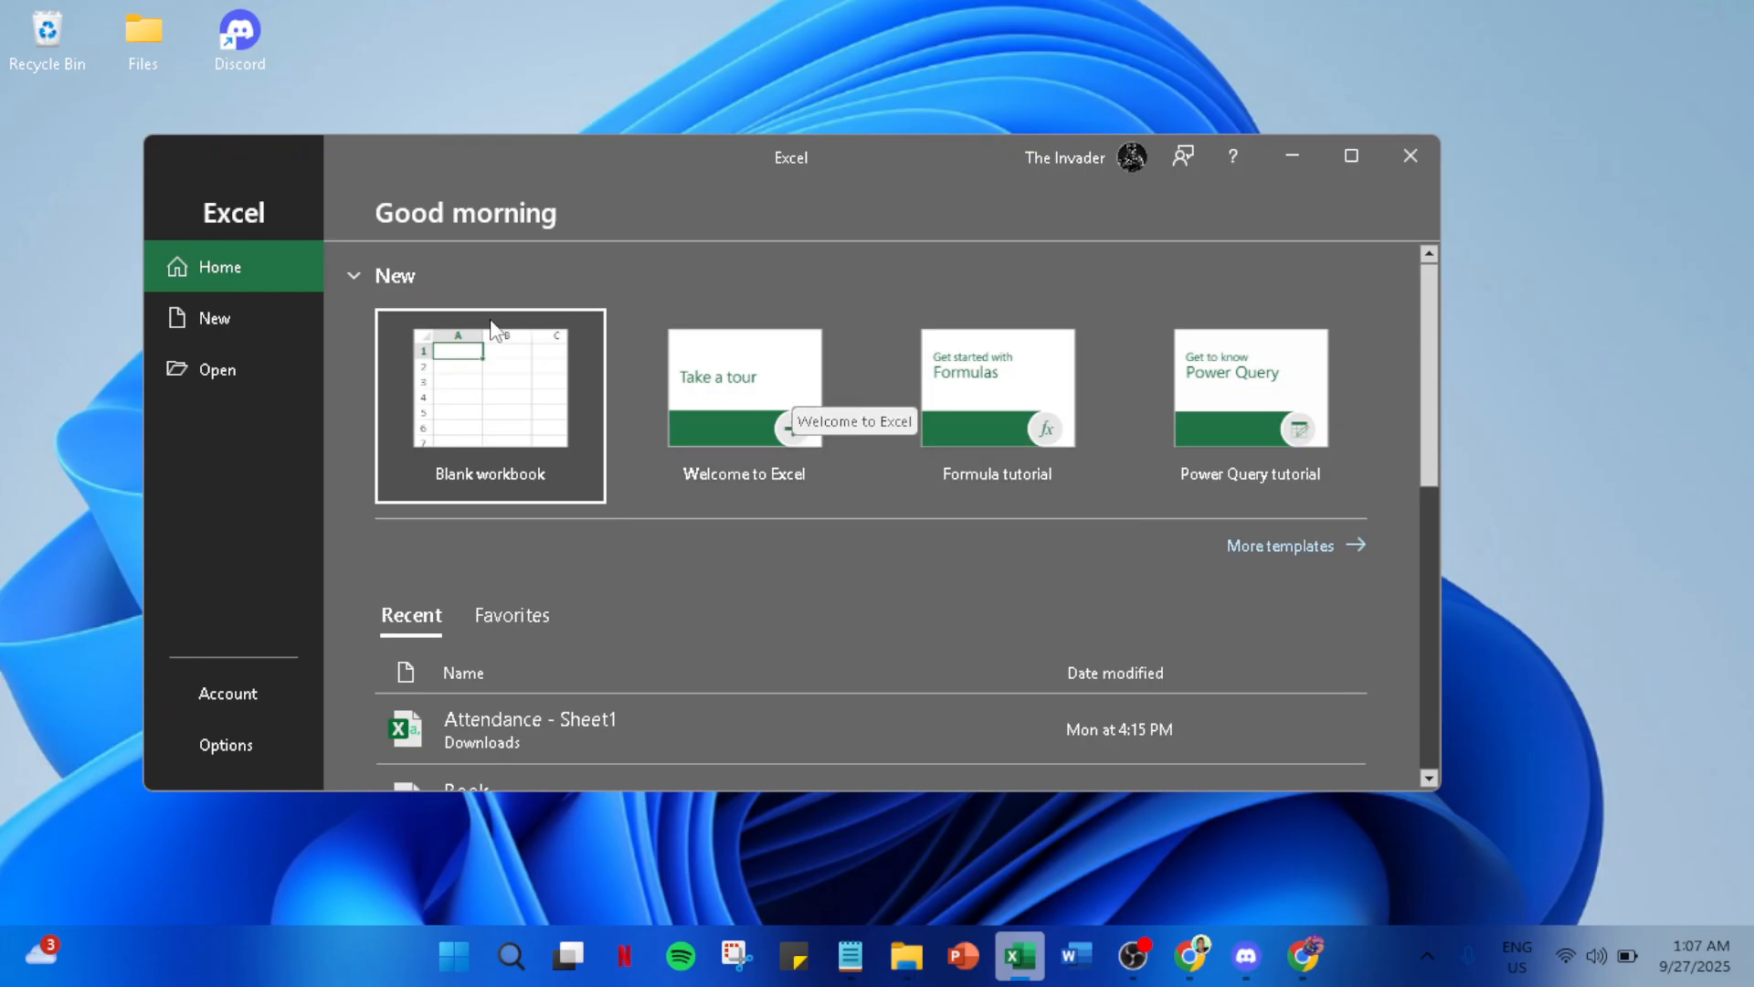
pyautogui.moveTo(559, 408)
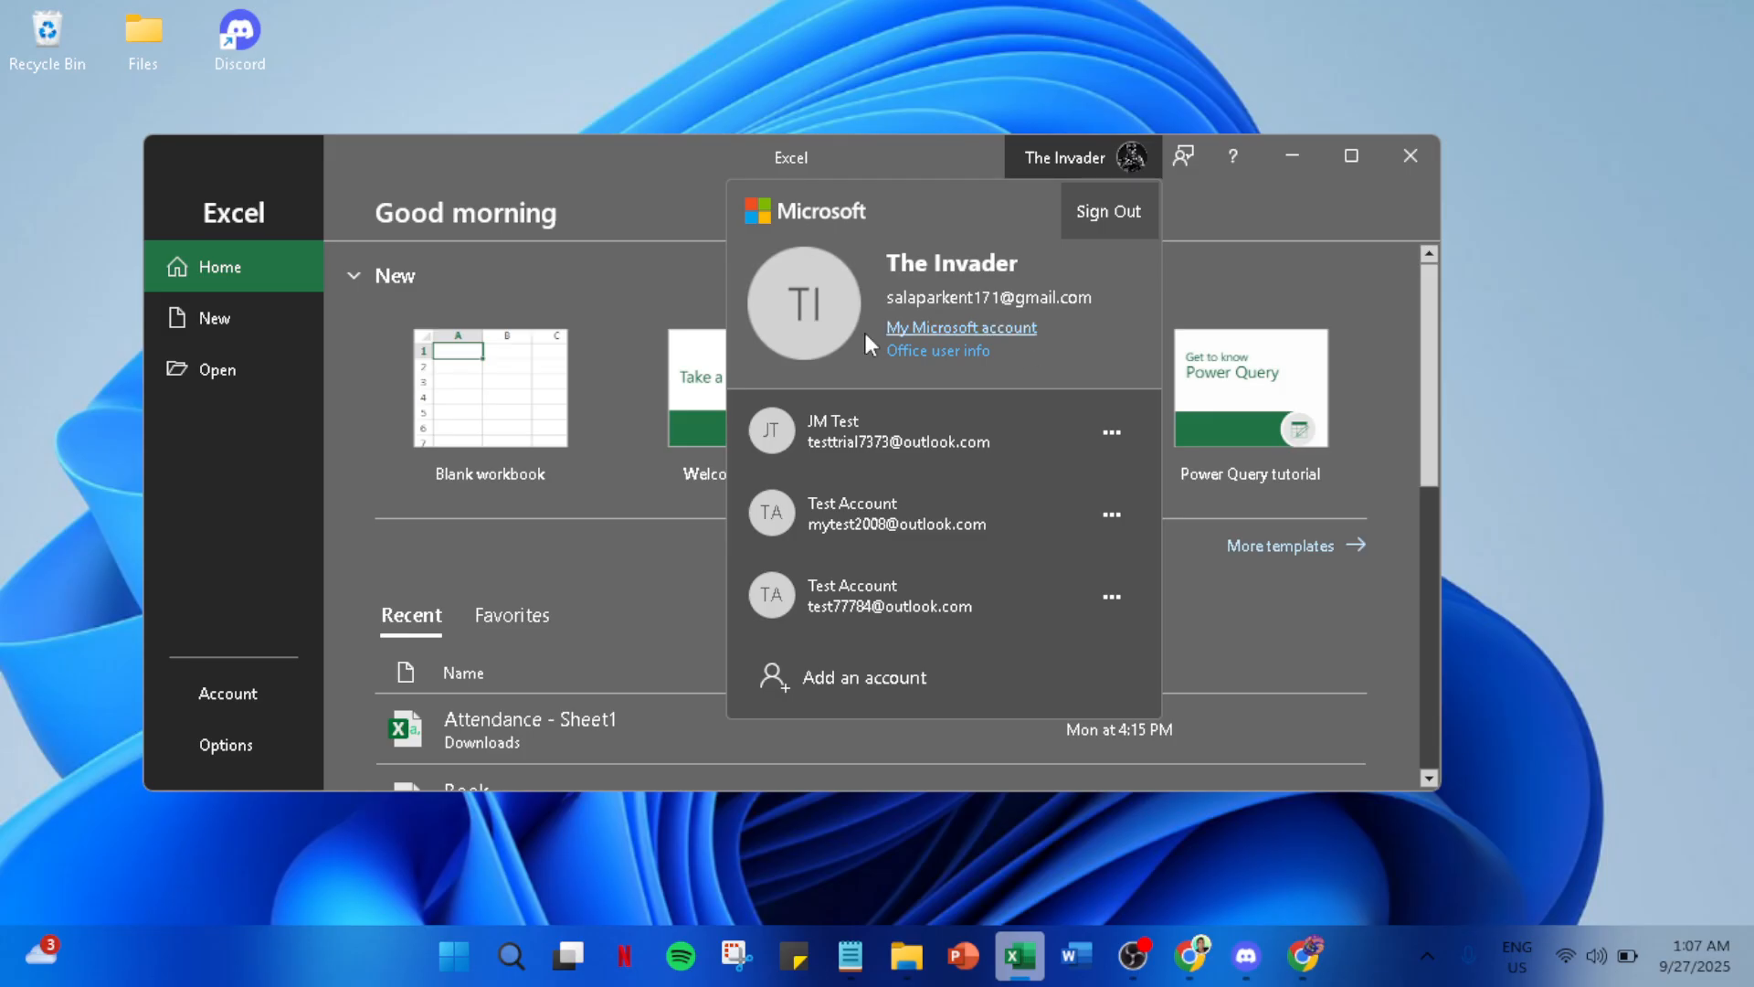
pyautogui.moveTo(936, 578)
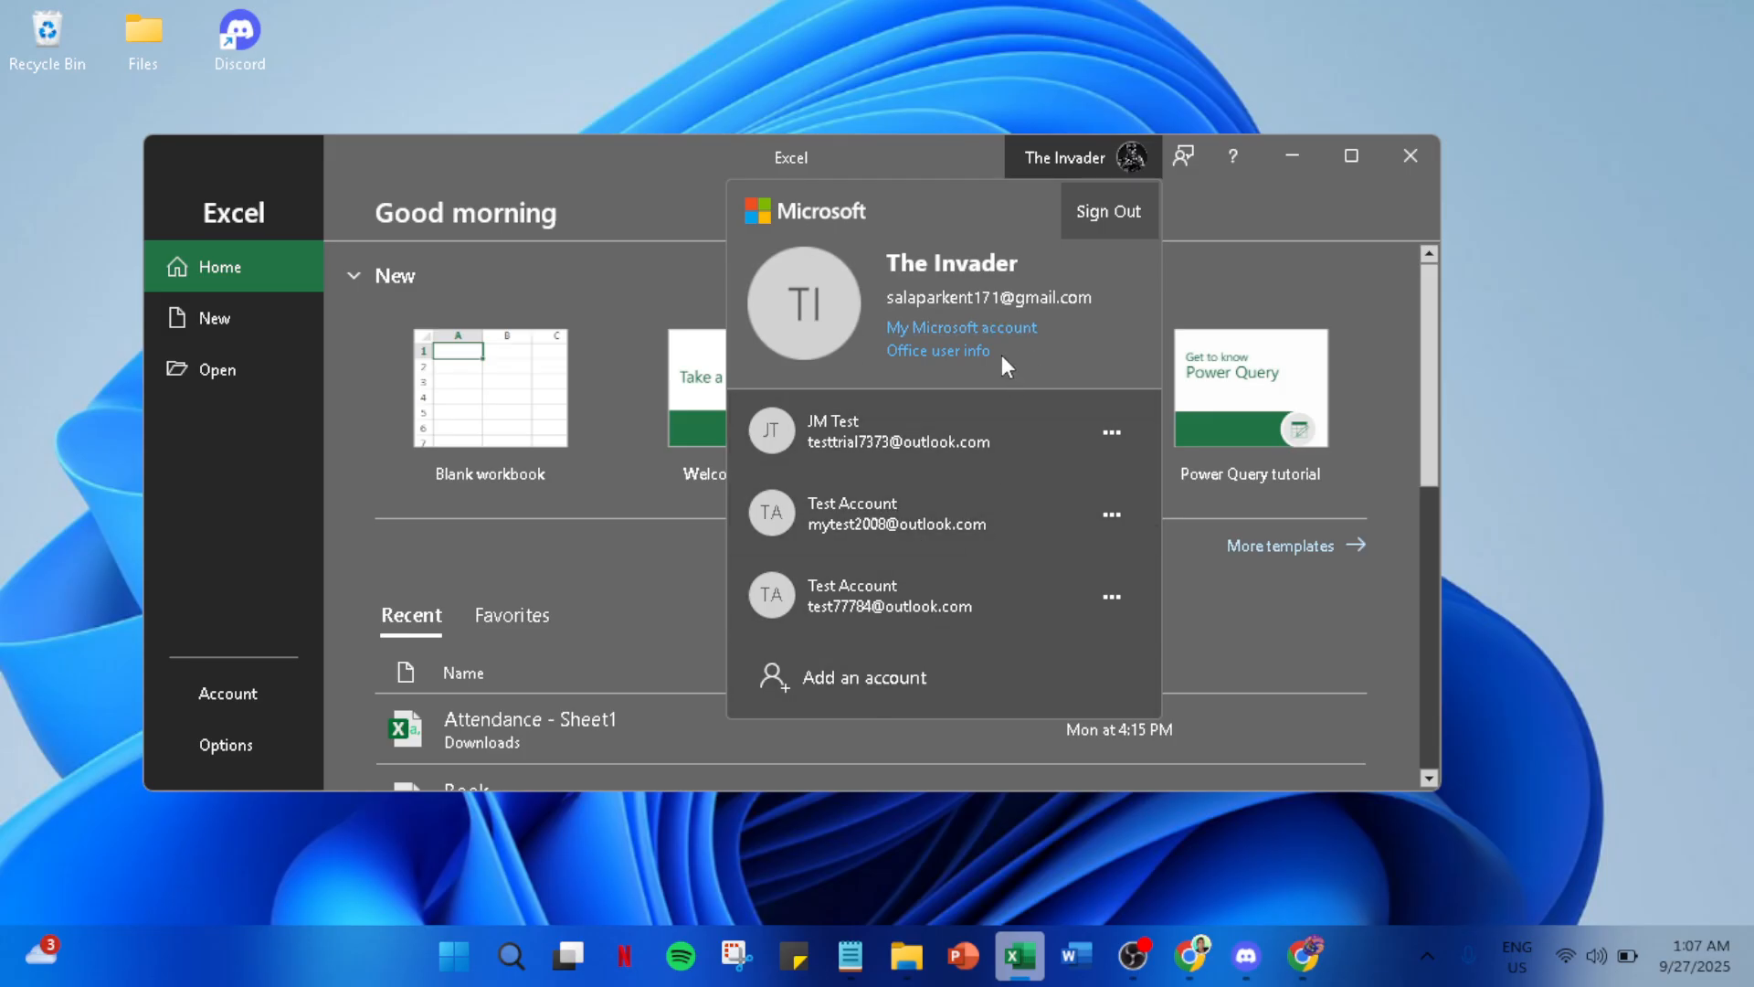
pyautogui.moveTo(940, 340)
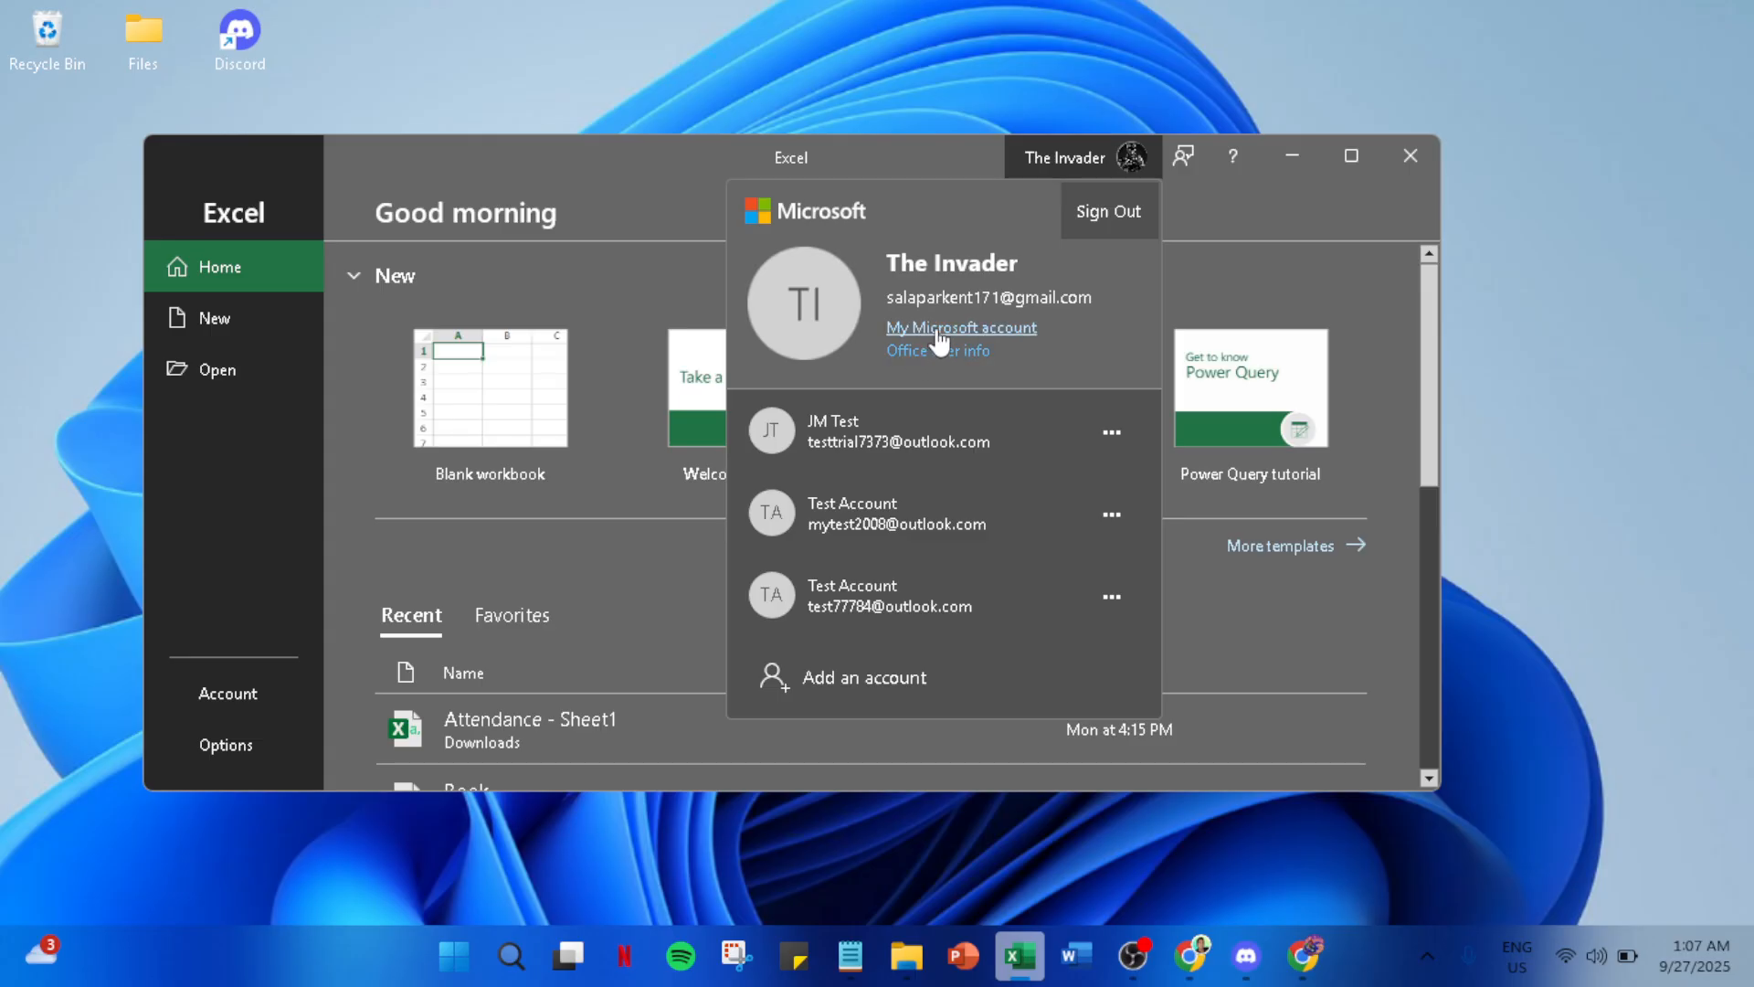
pyautogui.moveTo(938, 347)
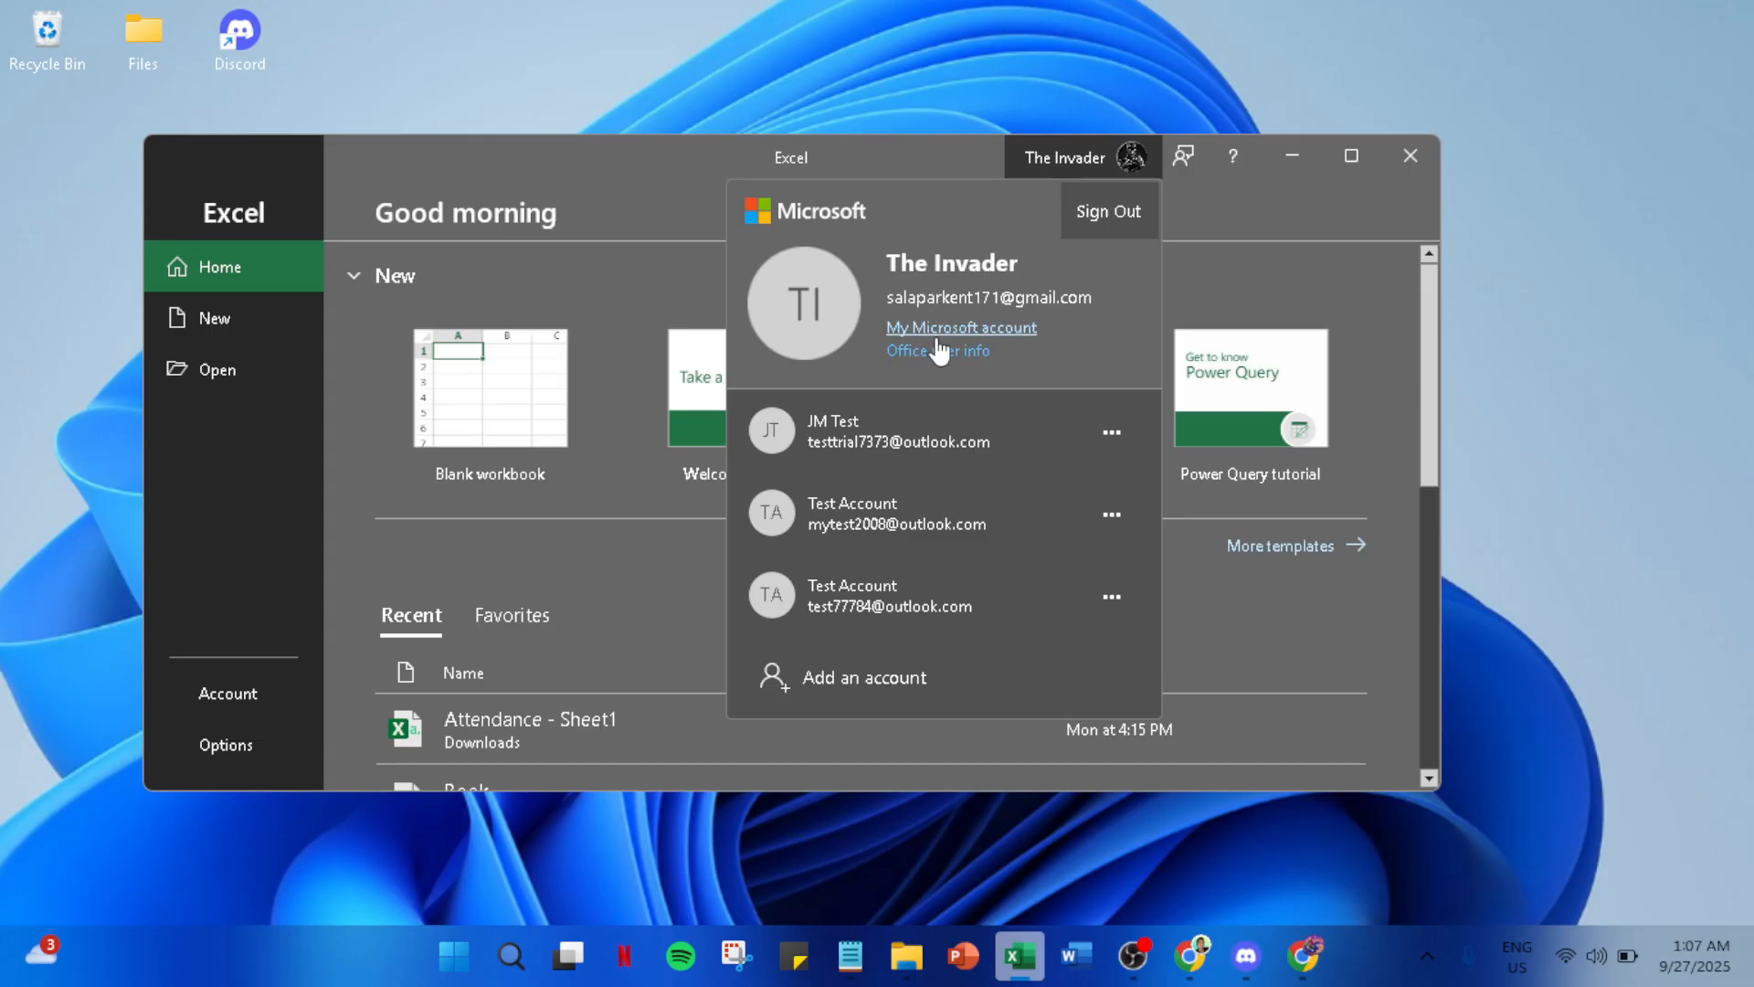
pyautogui.moveTo(945, 333)
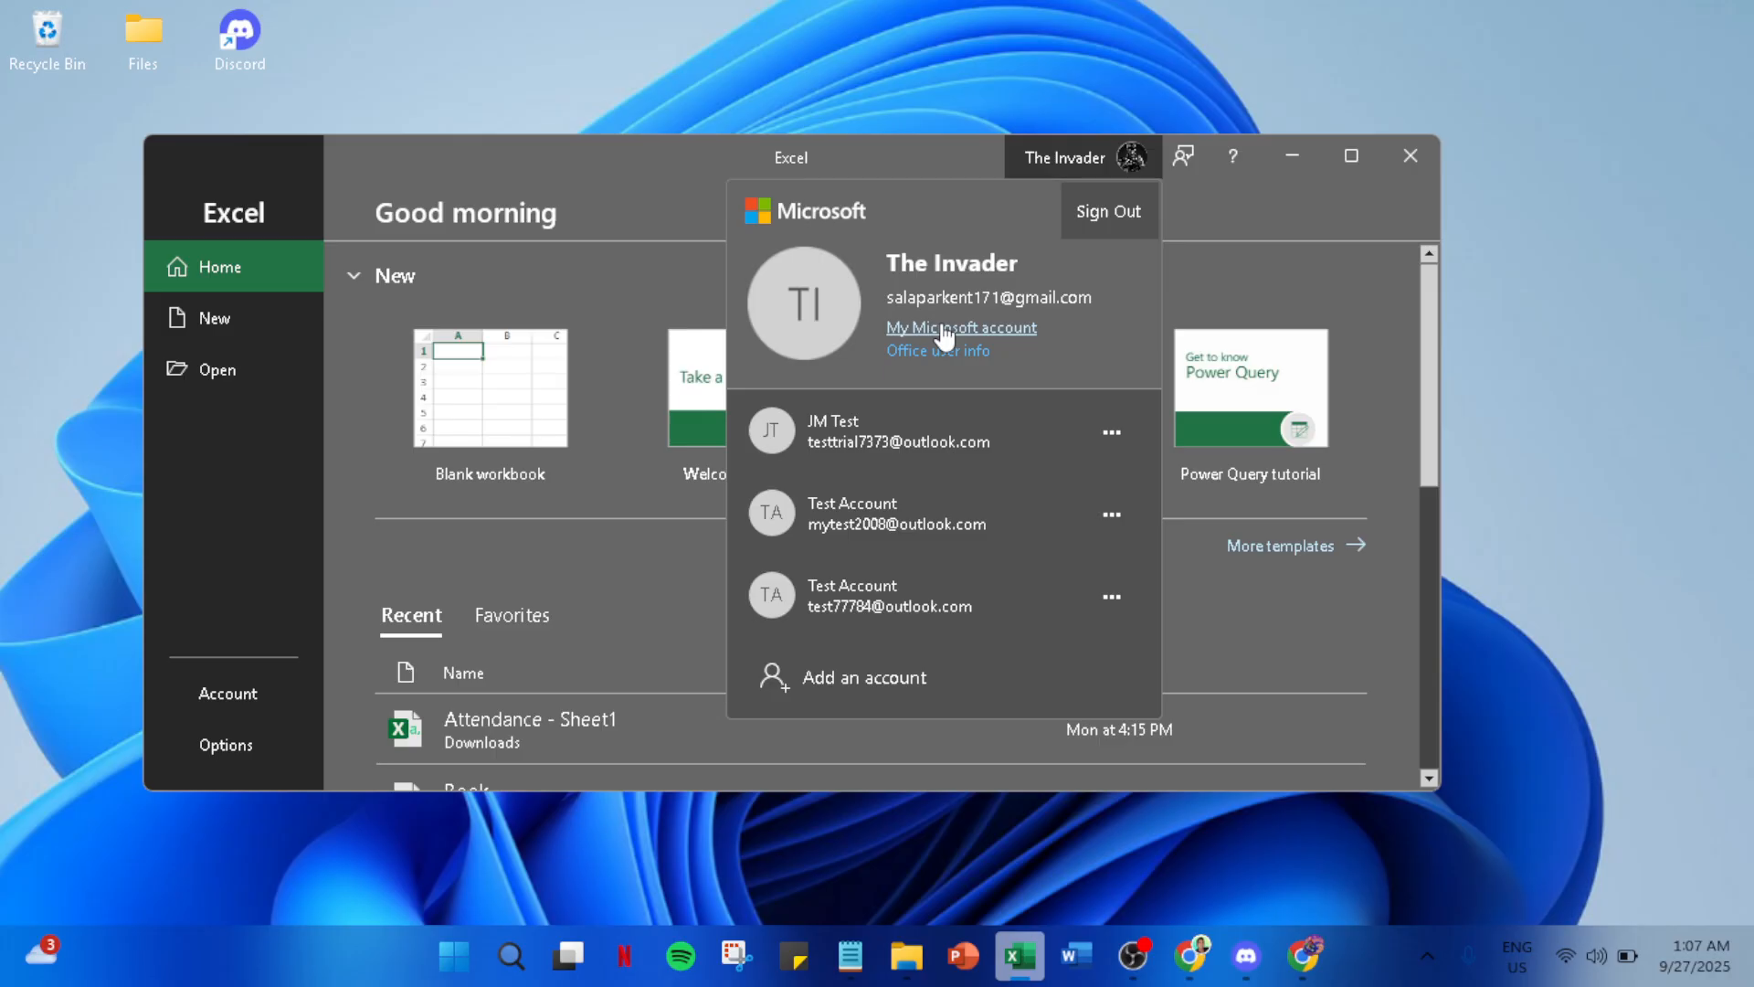
pyautogui.moveTo(959, 367)
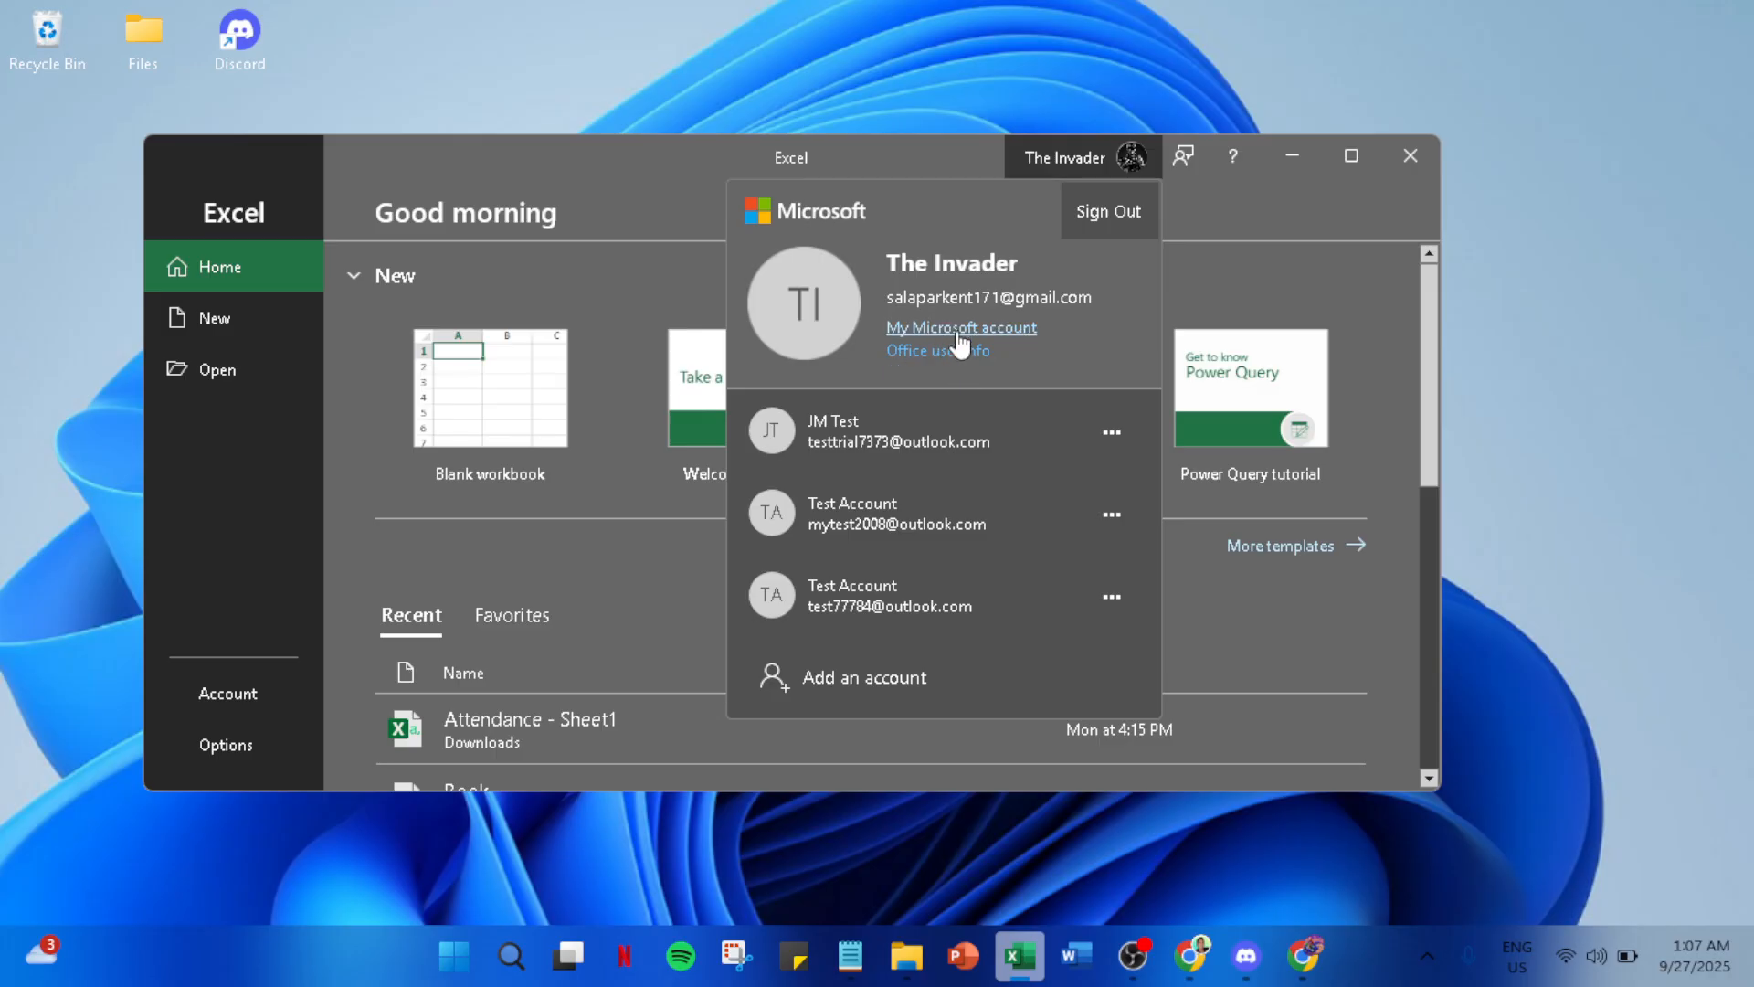
pyautogui.moveTo(937, 351)
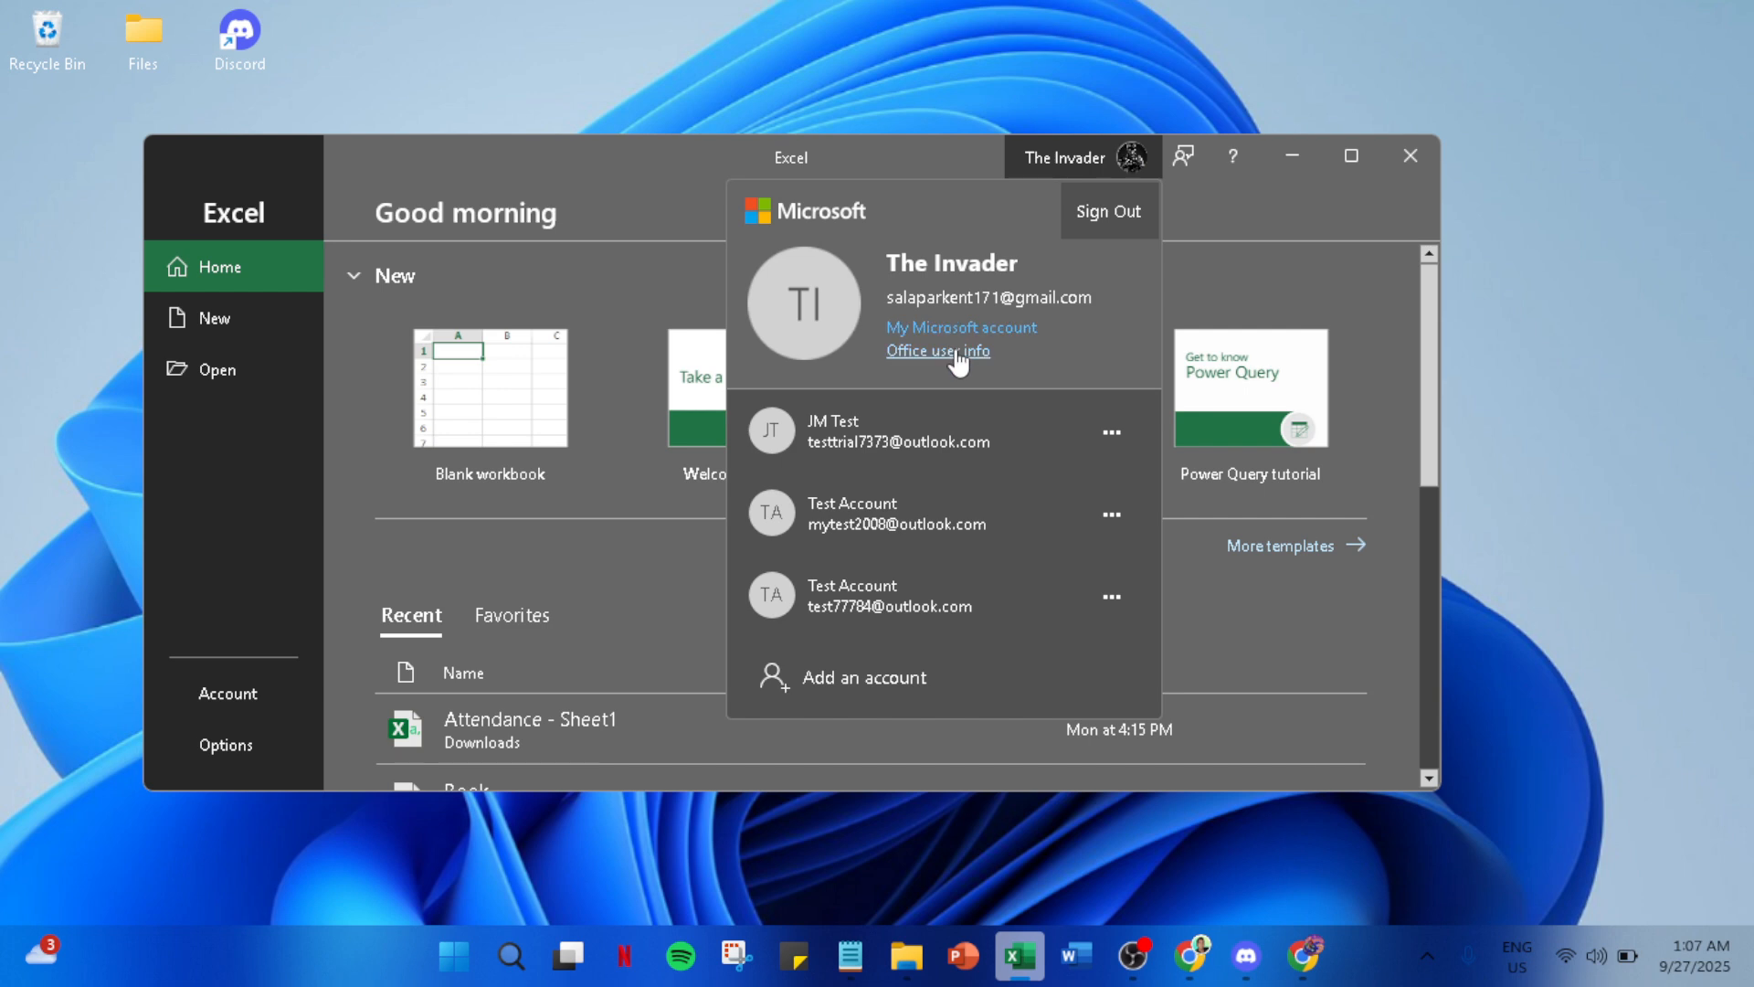
# - Show the Account page with user info and Office Home and Student 2019 details
pyautogui.click(938, 351)
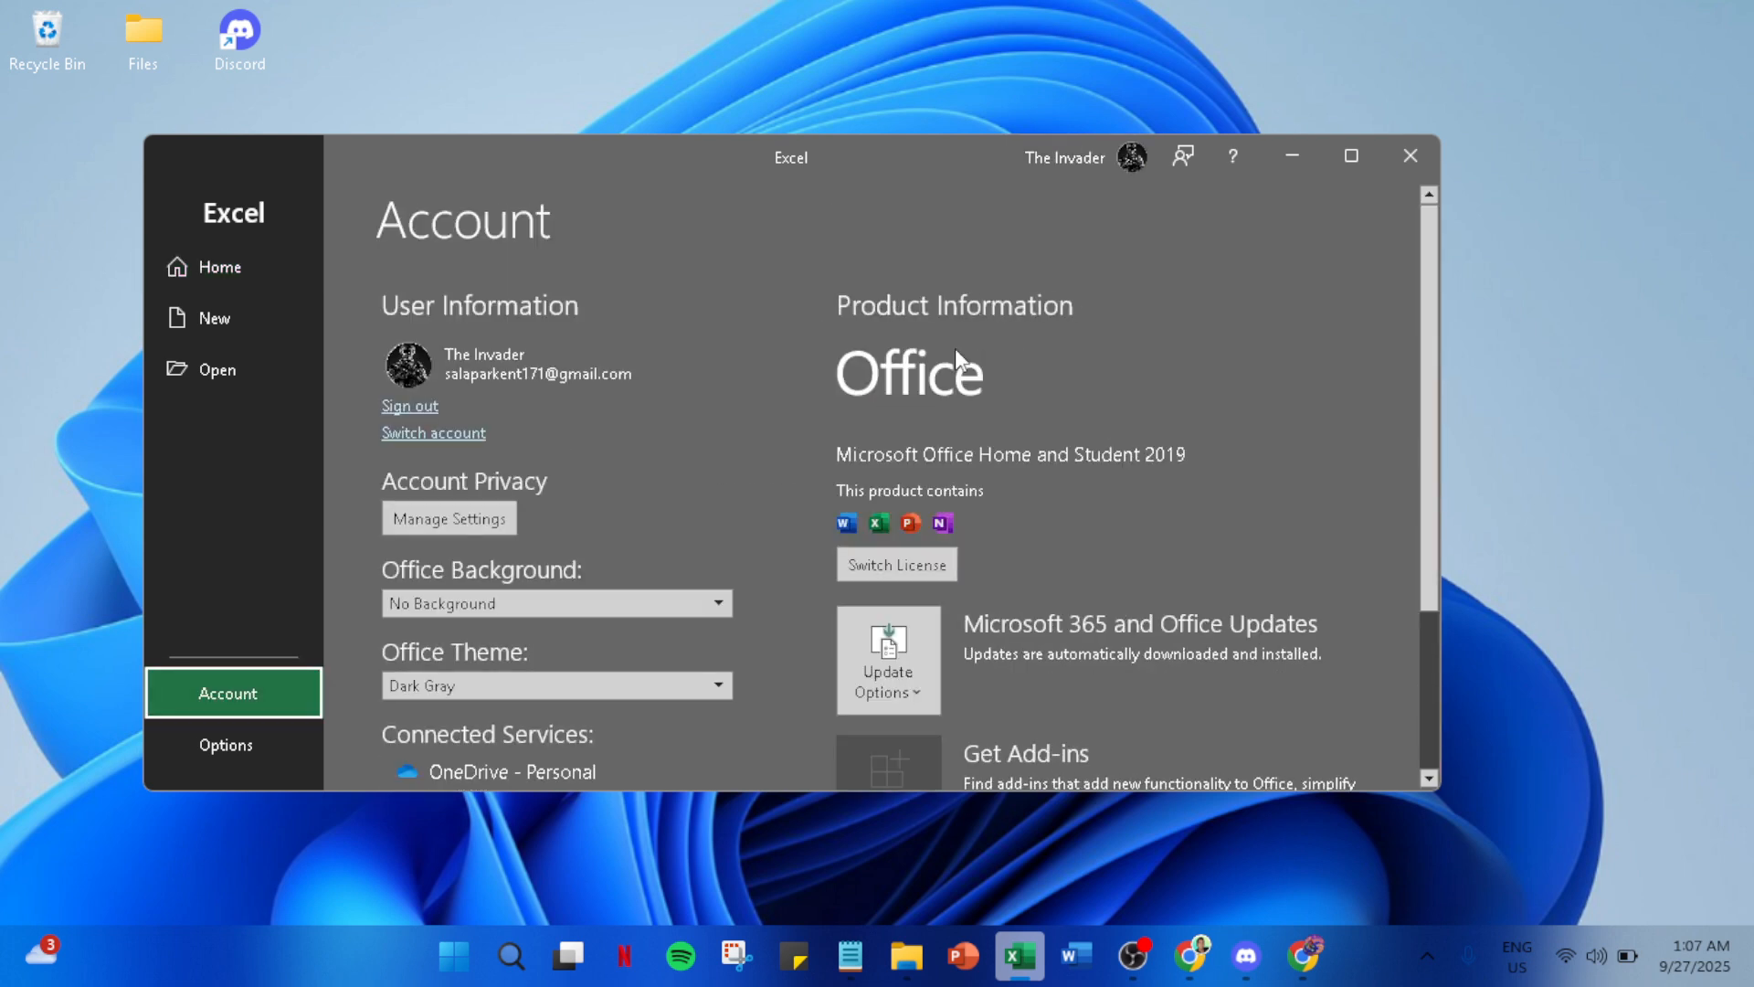
pyautogui.moveTo(930, 436)
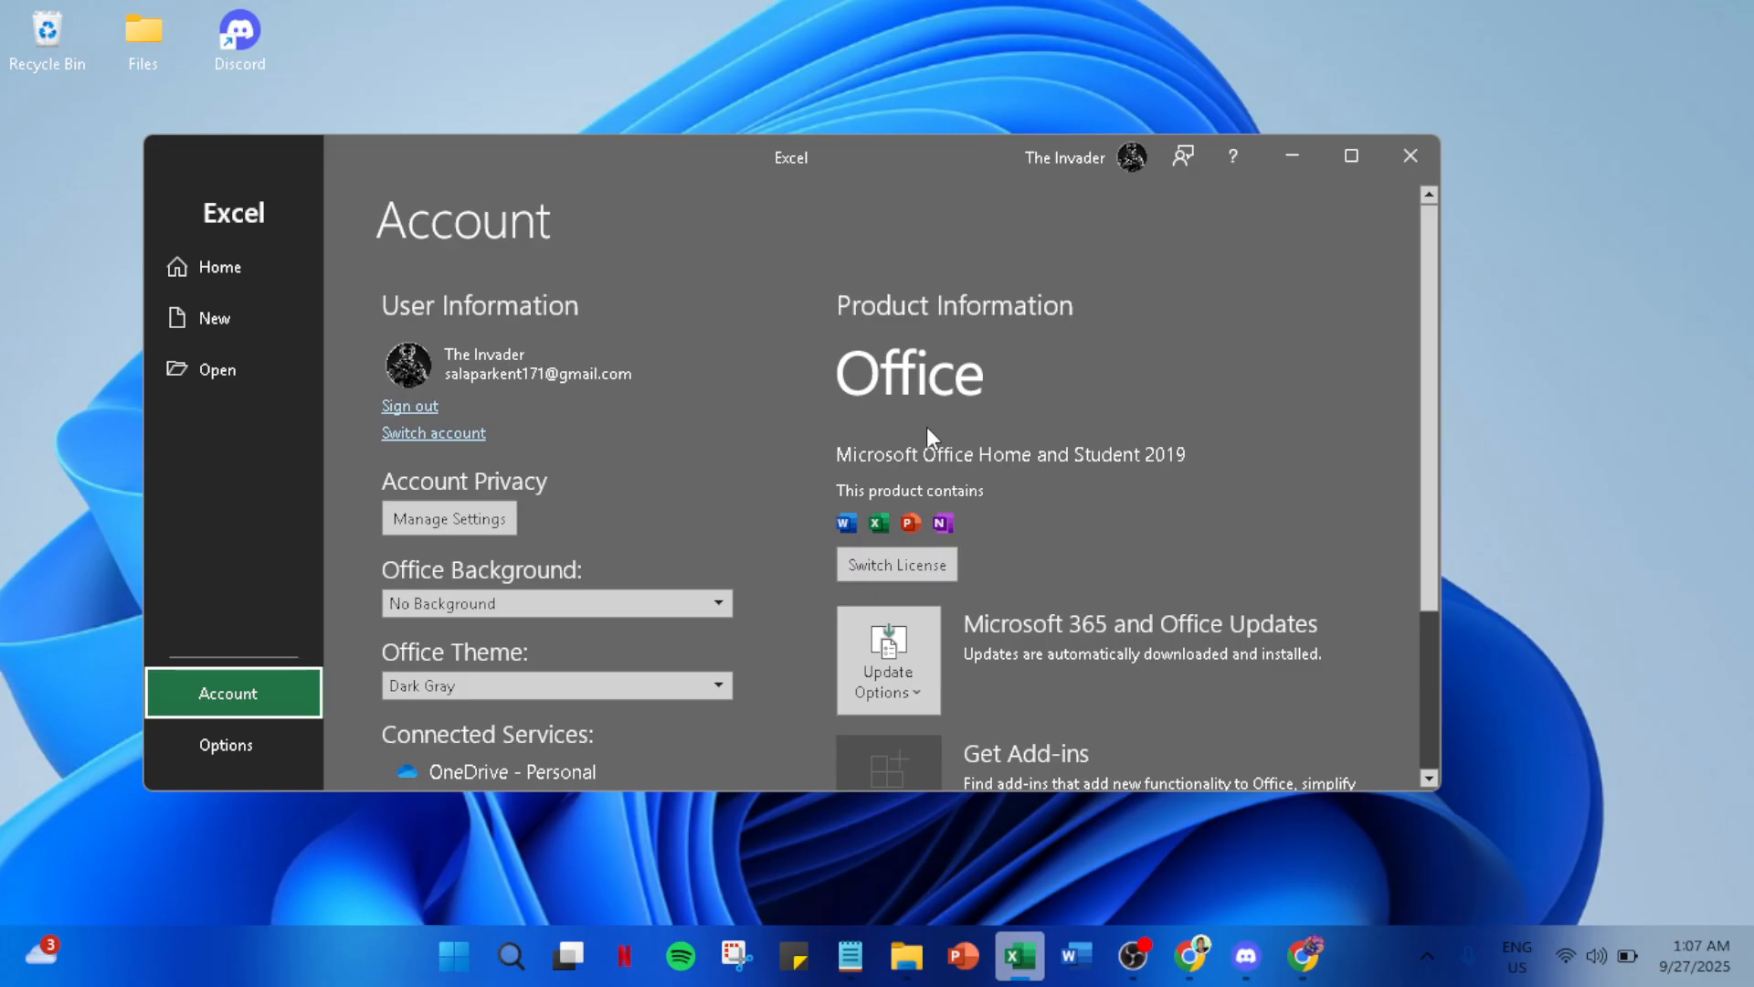
pyautogui.scroll(-3)
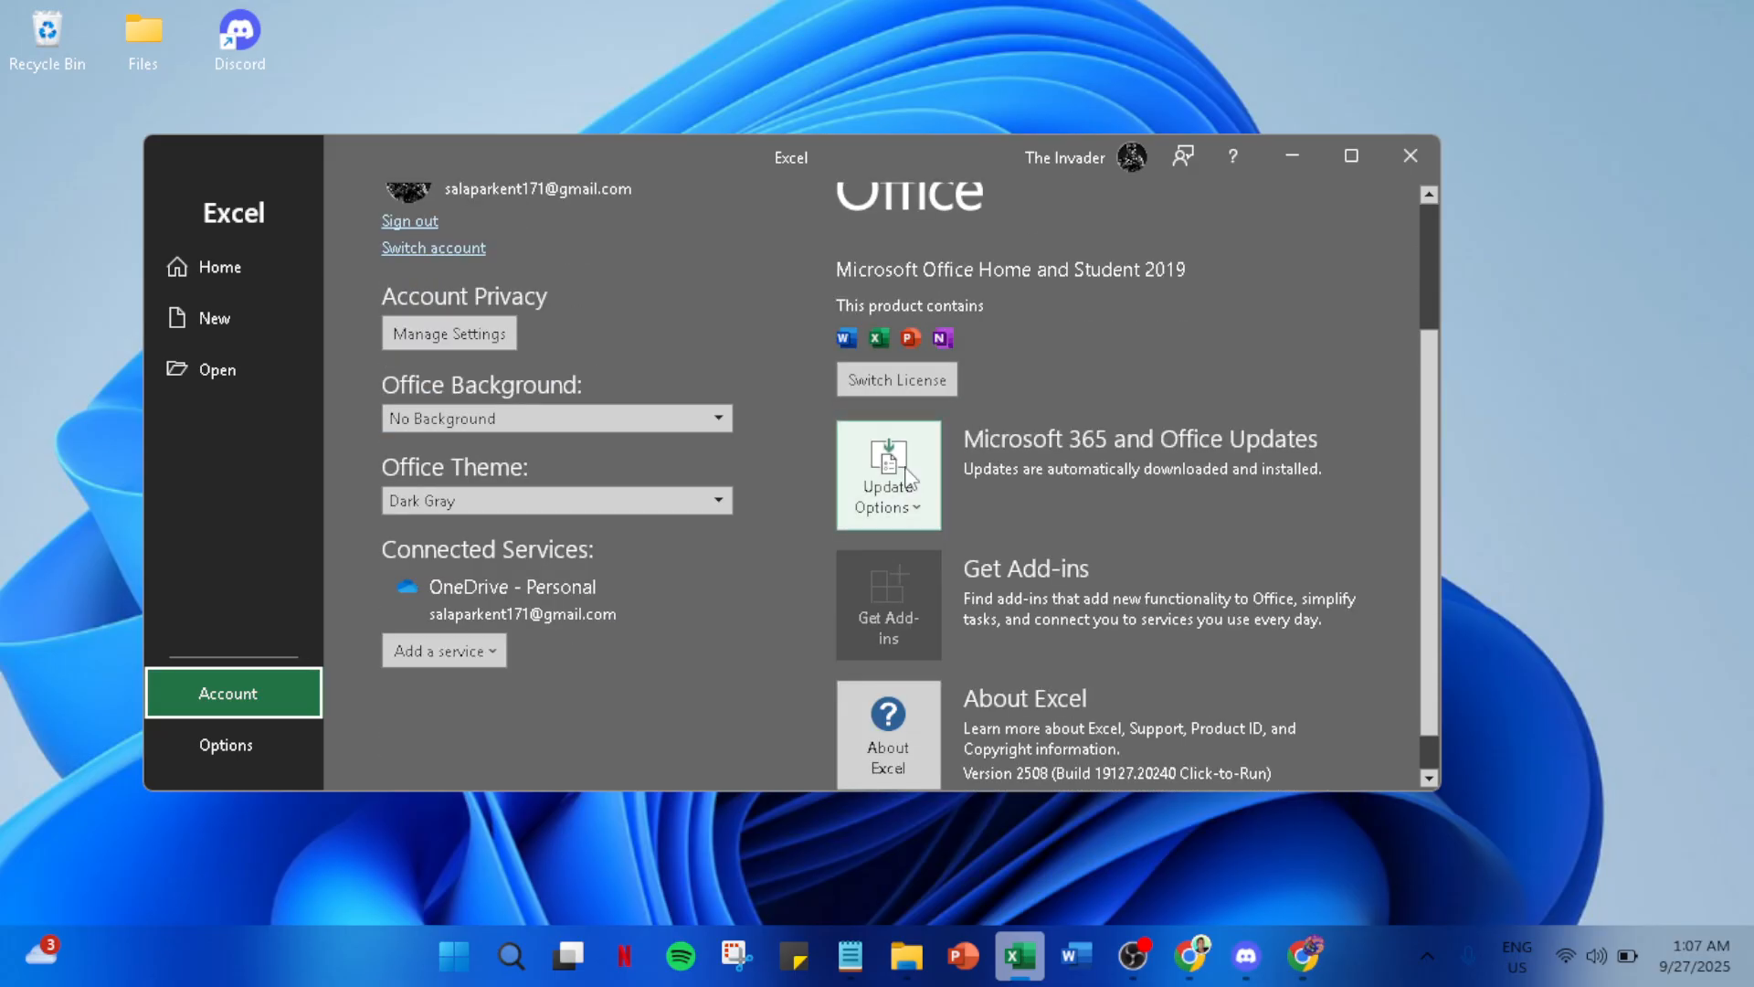
pyautogui.moveTo(945, 570)
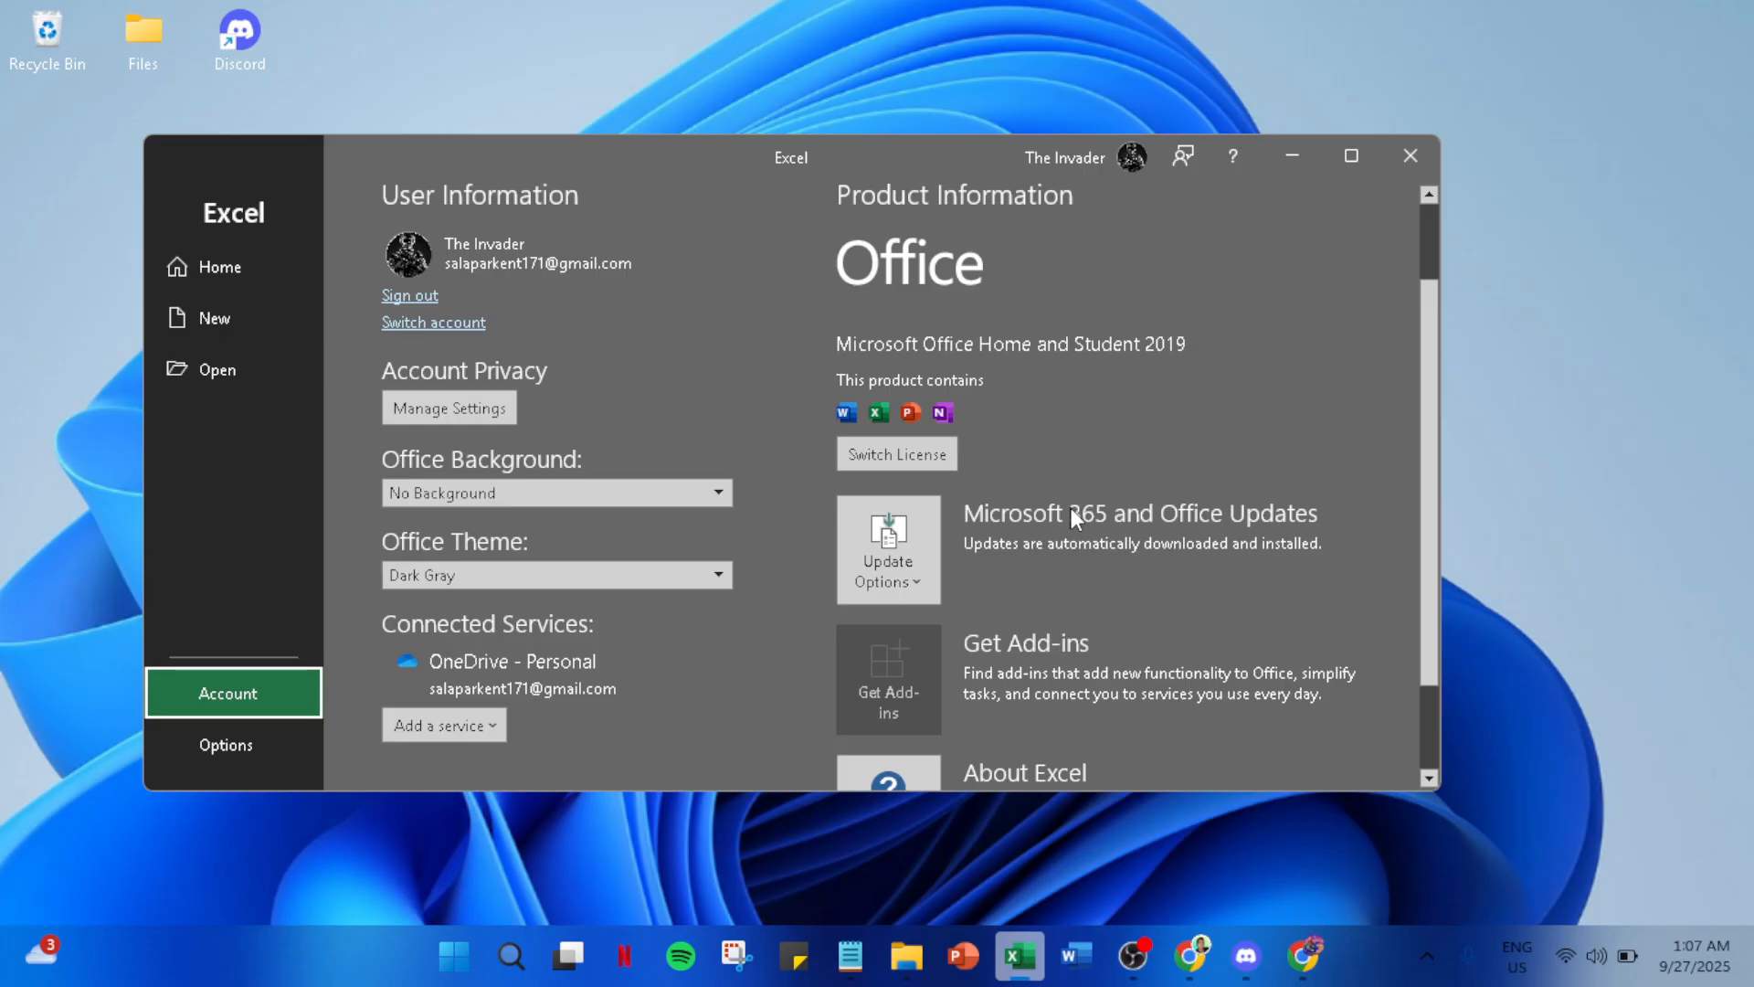
pyautogui.moveTo(1350, 155)
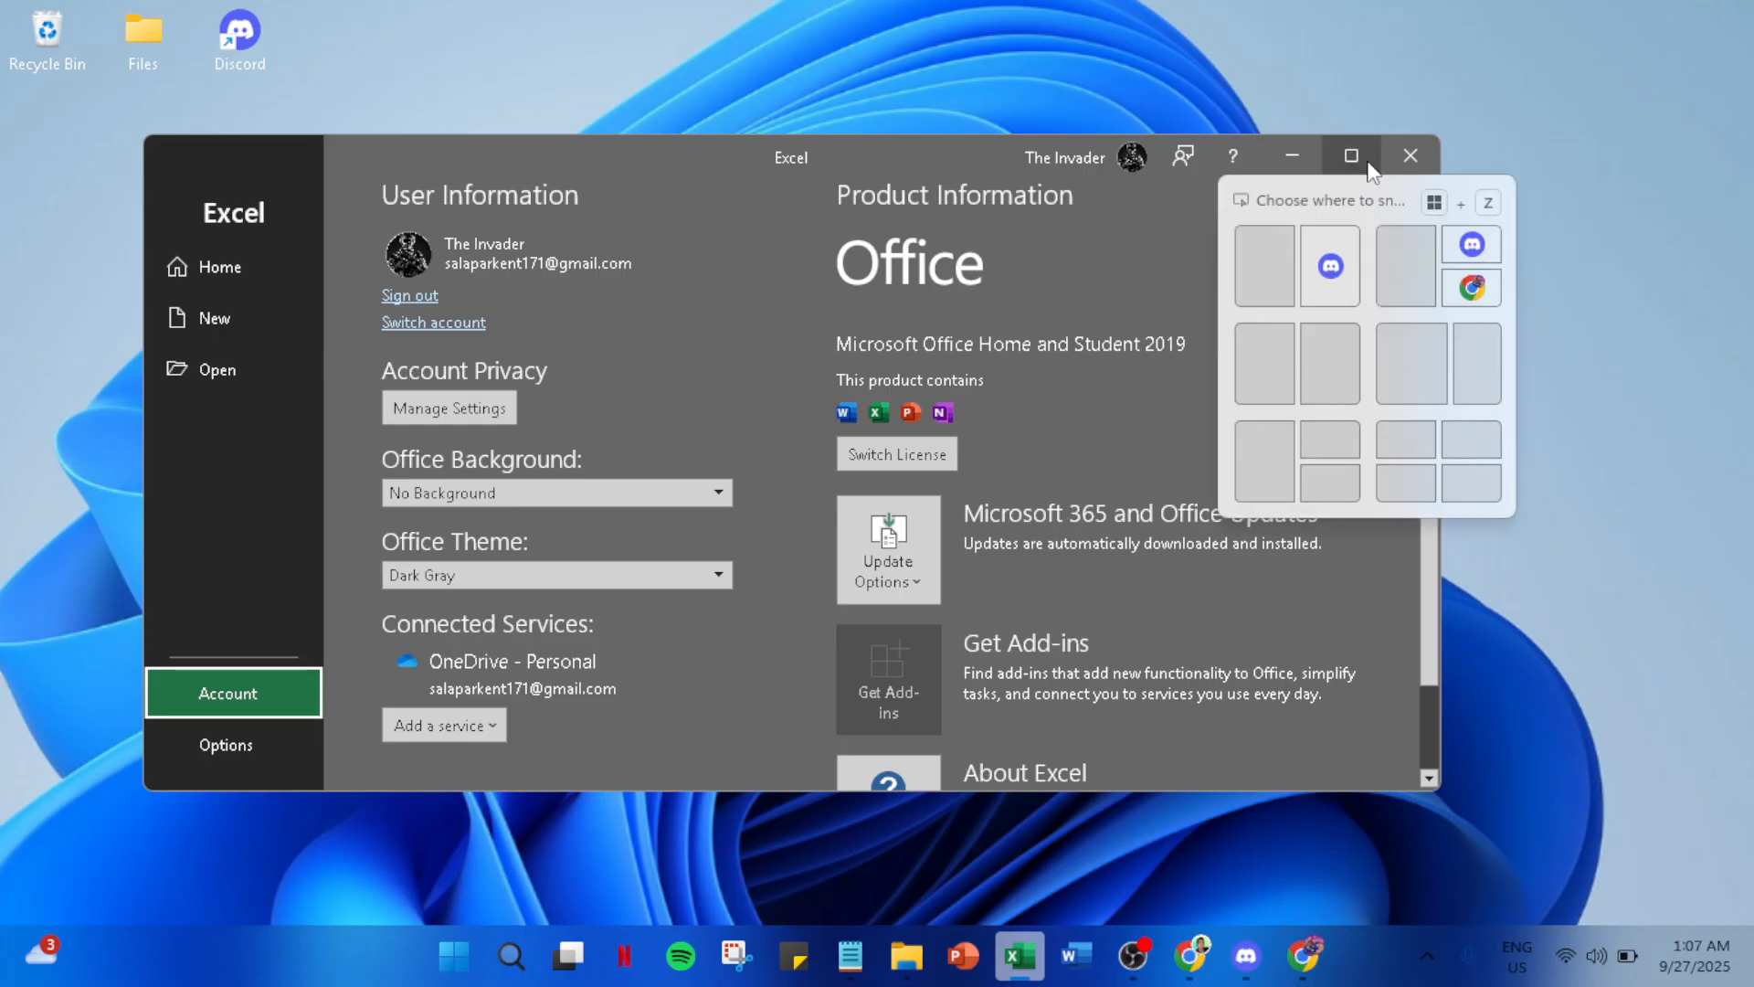
# - Maximize the Excel window so the full Account page with About Excel details shows
pyautogui.click(1351, 155)
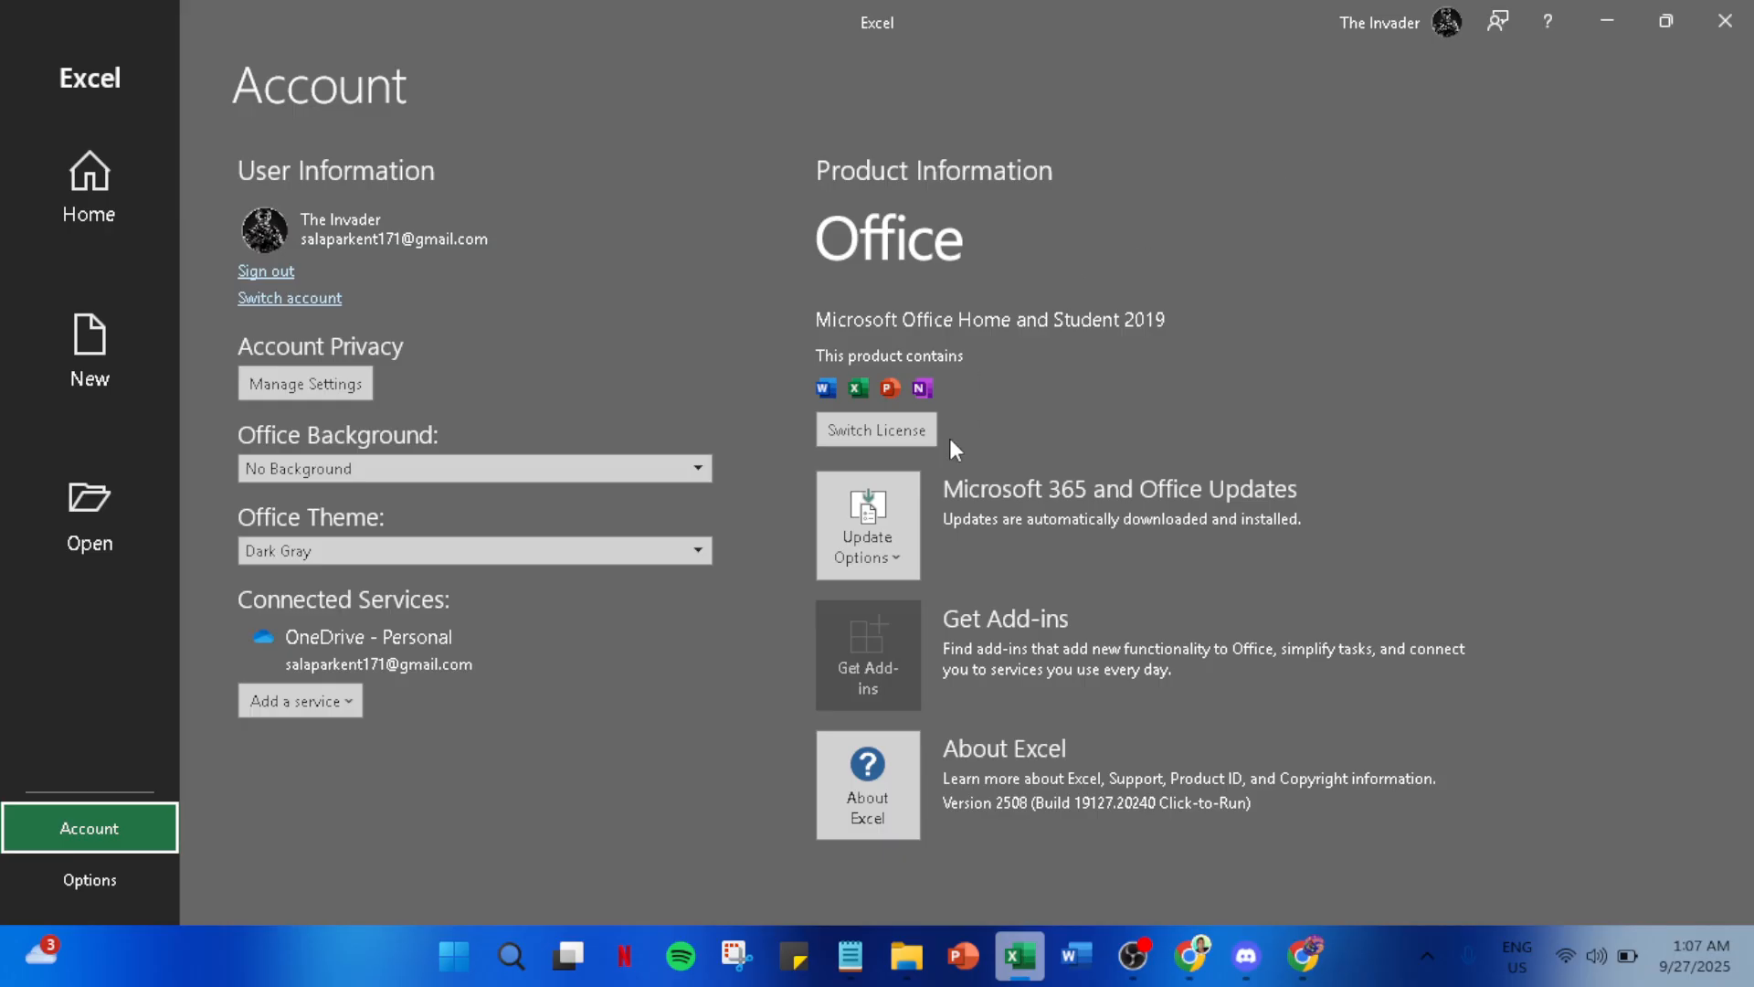
pyautogui.moveTo(956, 496)
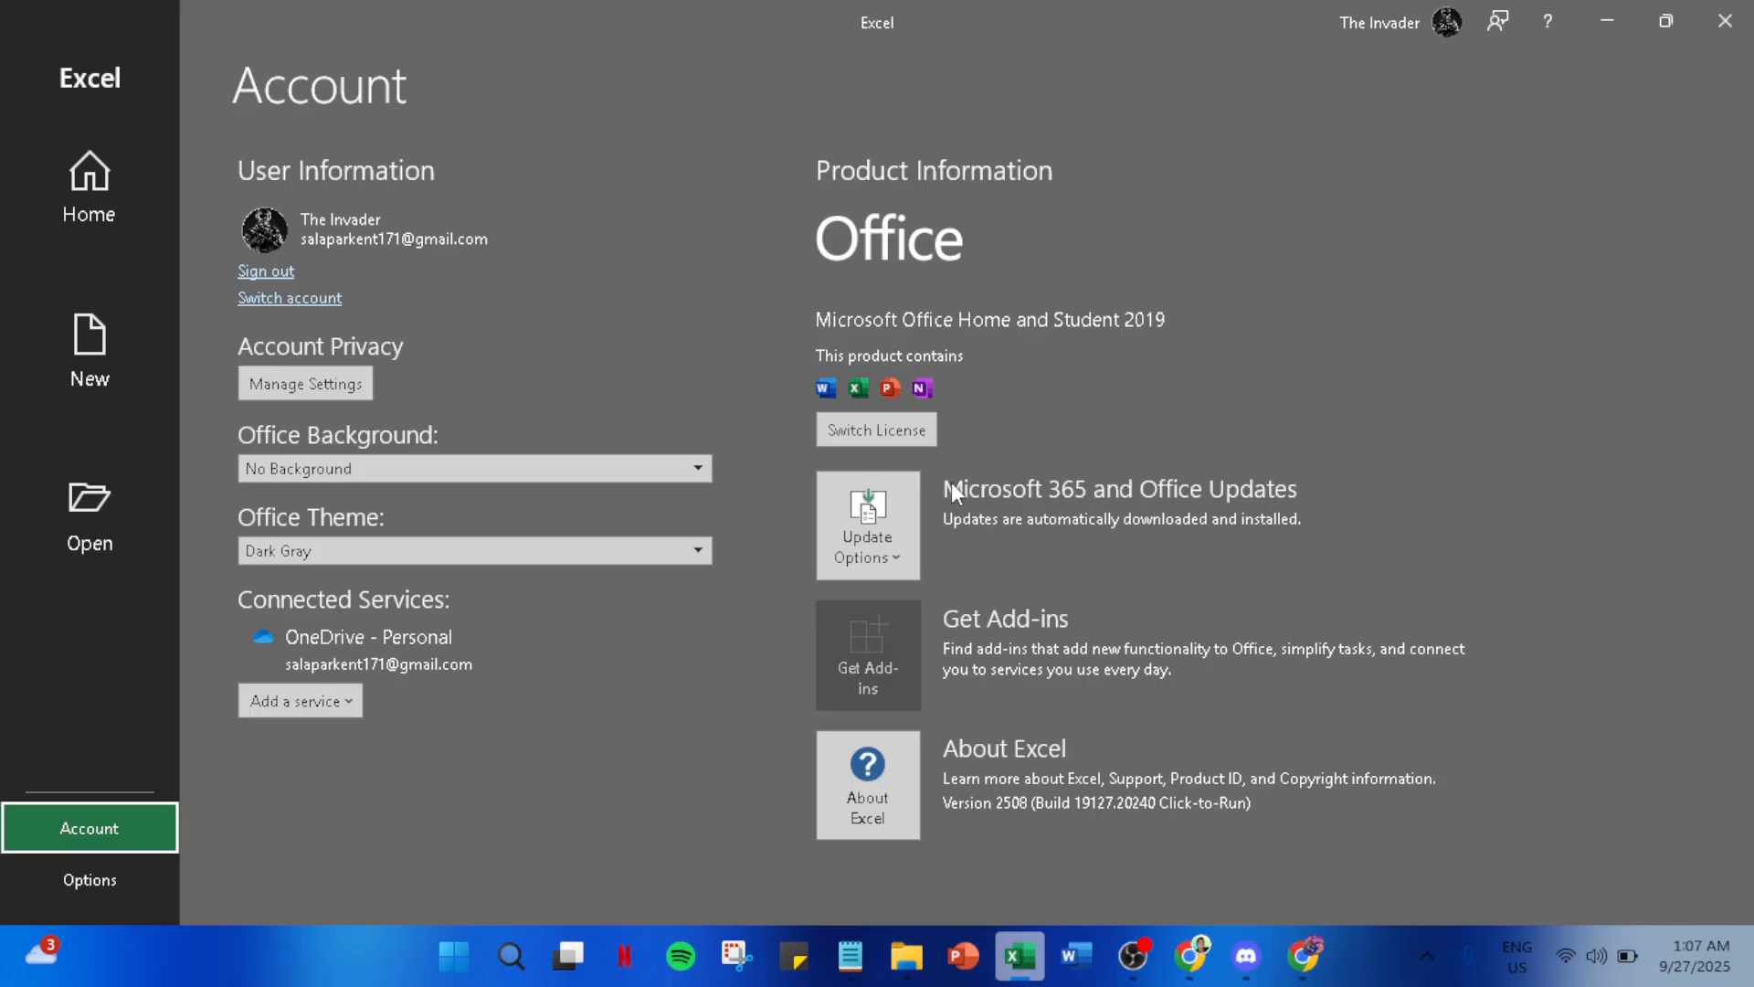
pyautogui.moveTo(941, 485)
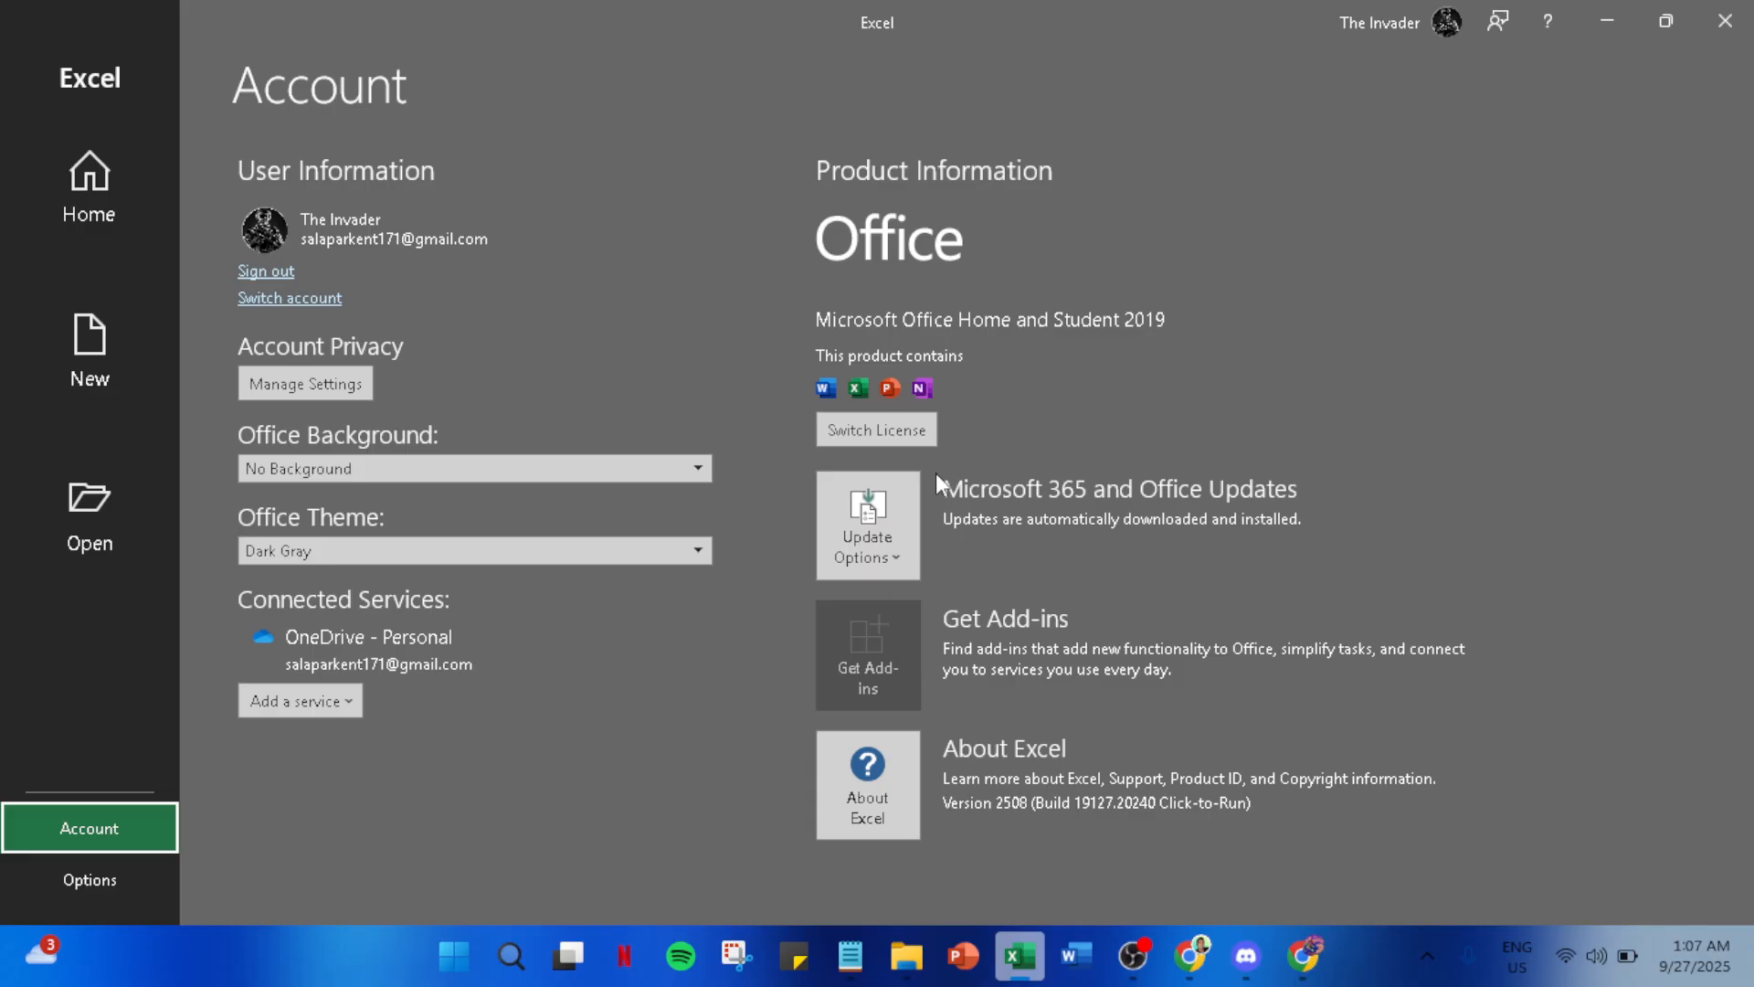
pyautogui.moveTo(965, 446)
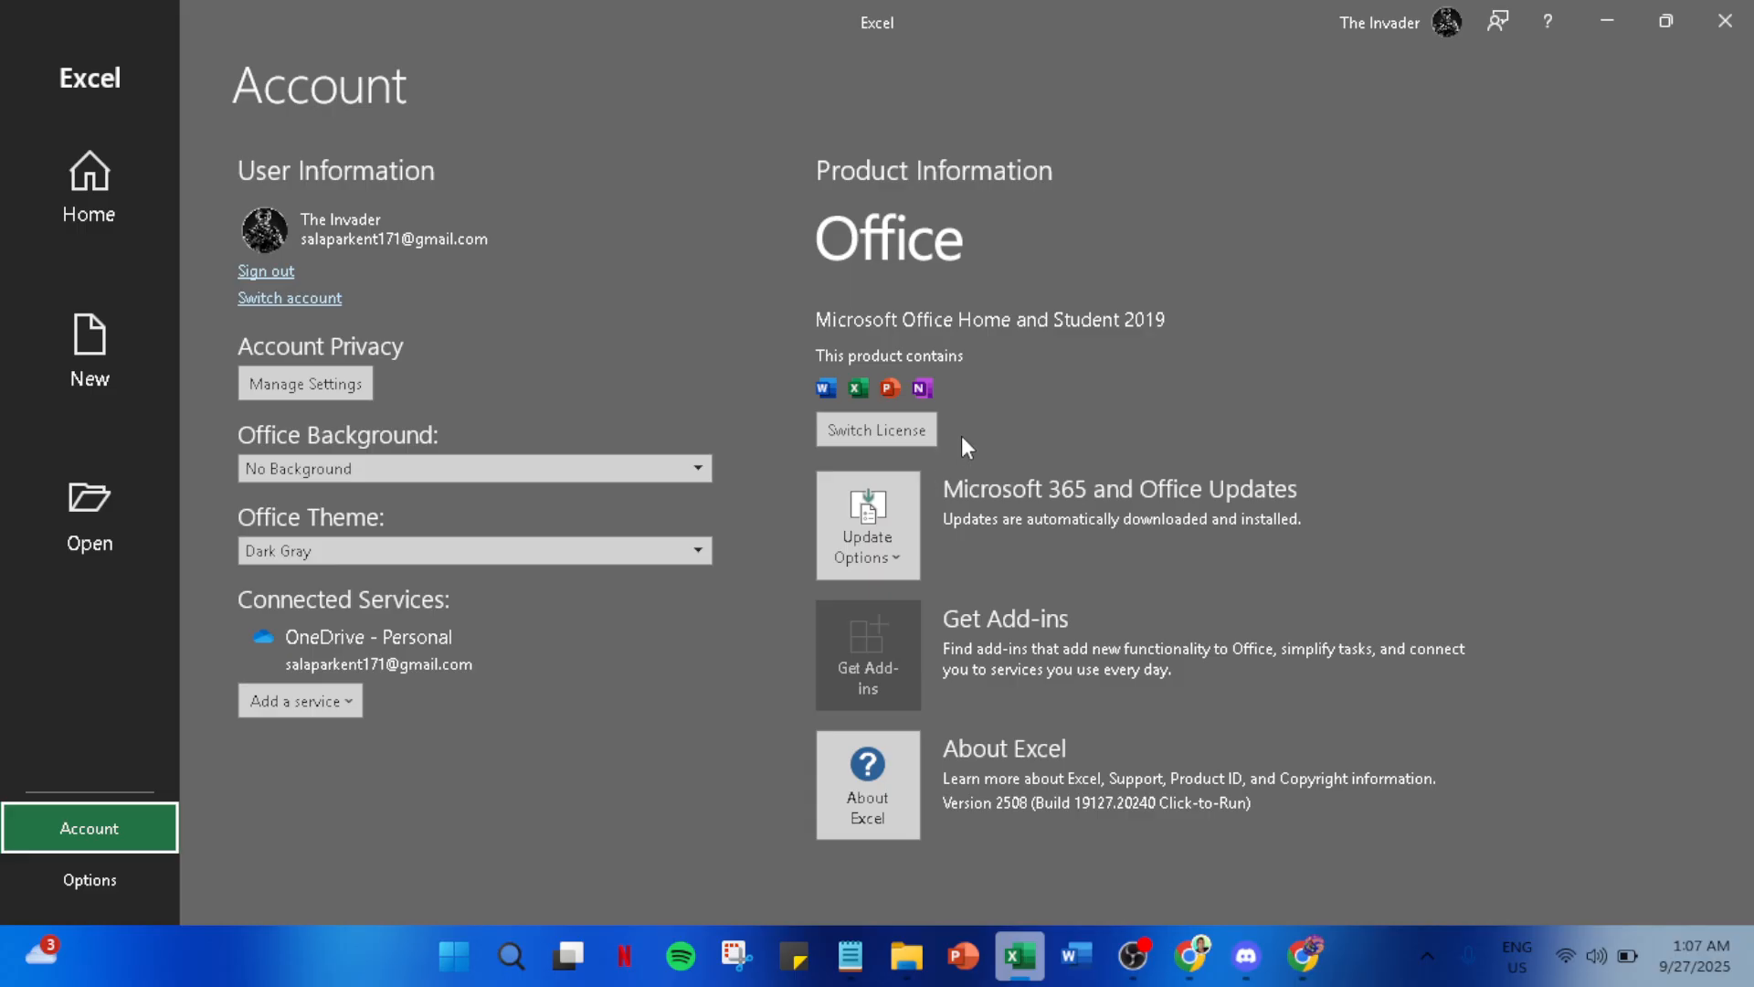
pyautogui.moveTo(1470, 108)
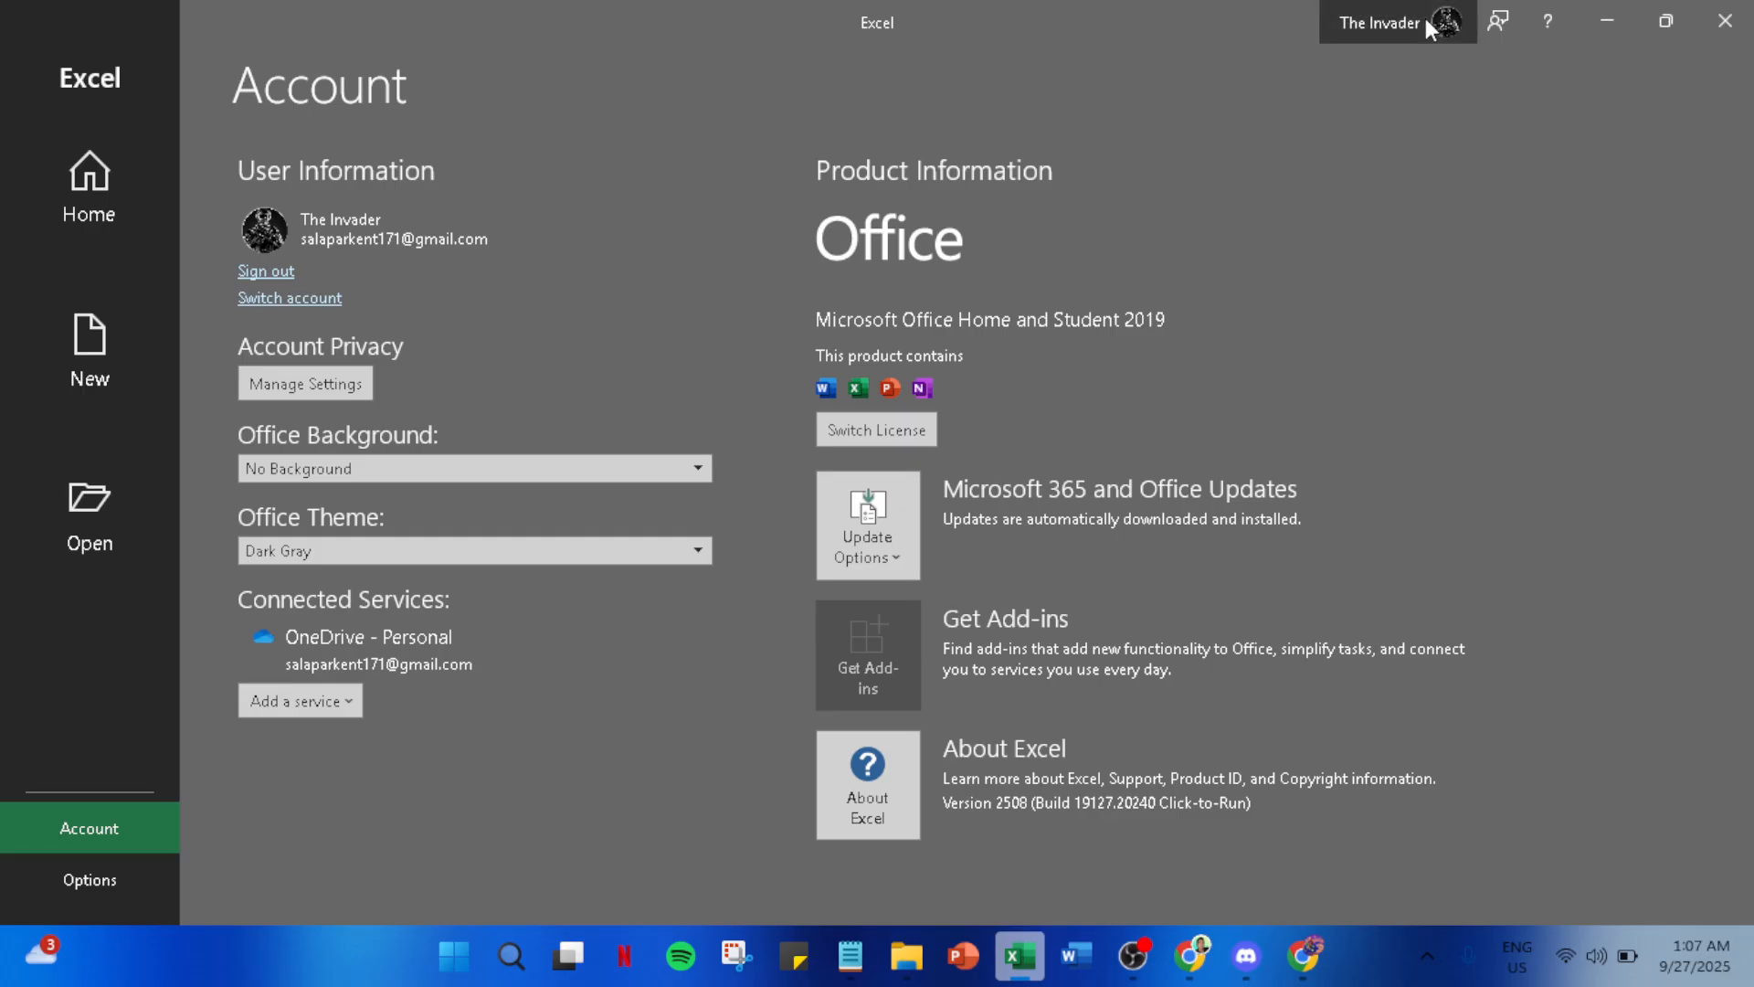
# - Show the account card listing the signed-in user and other Microsoft test accounts
pyautogui.click(1396, 22)
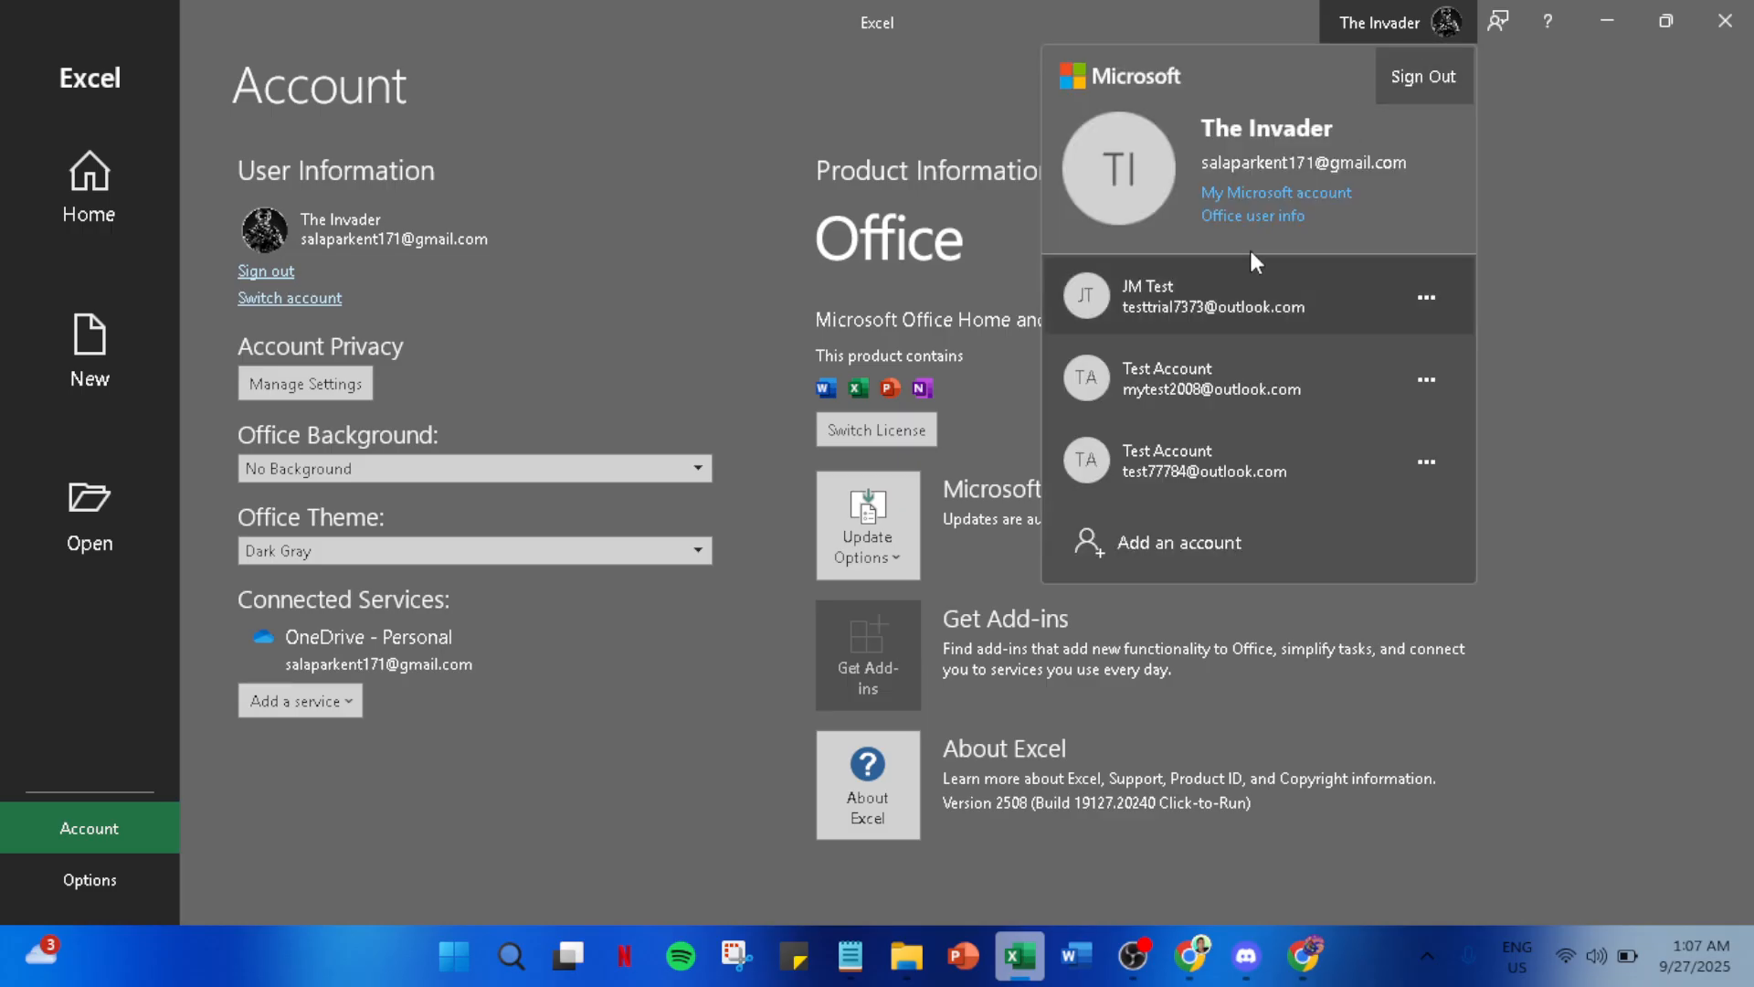
pyautogui.moveTo(1276, 192)
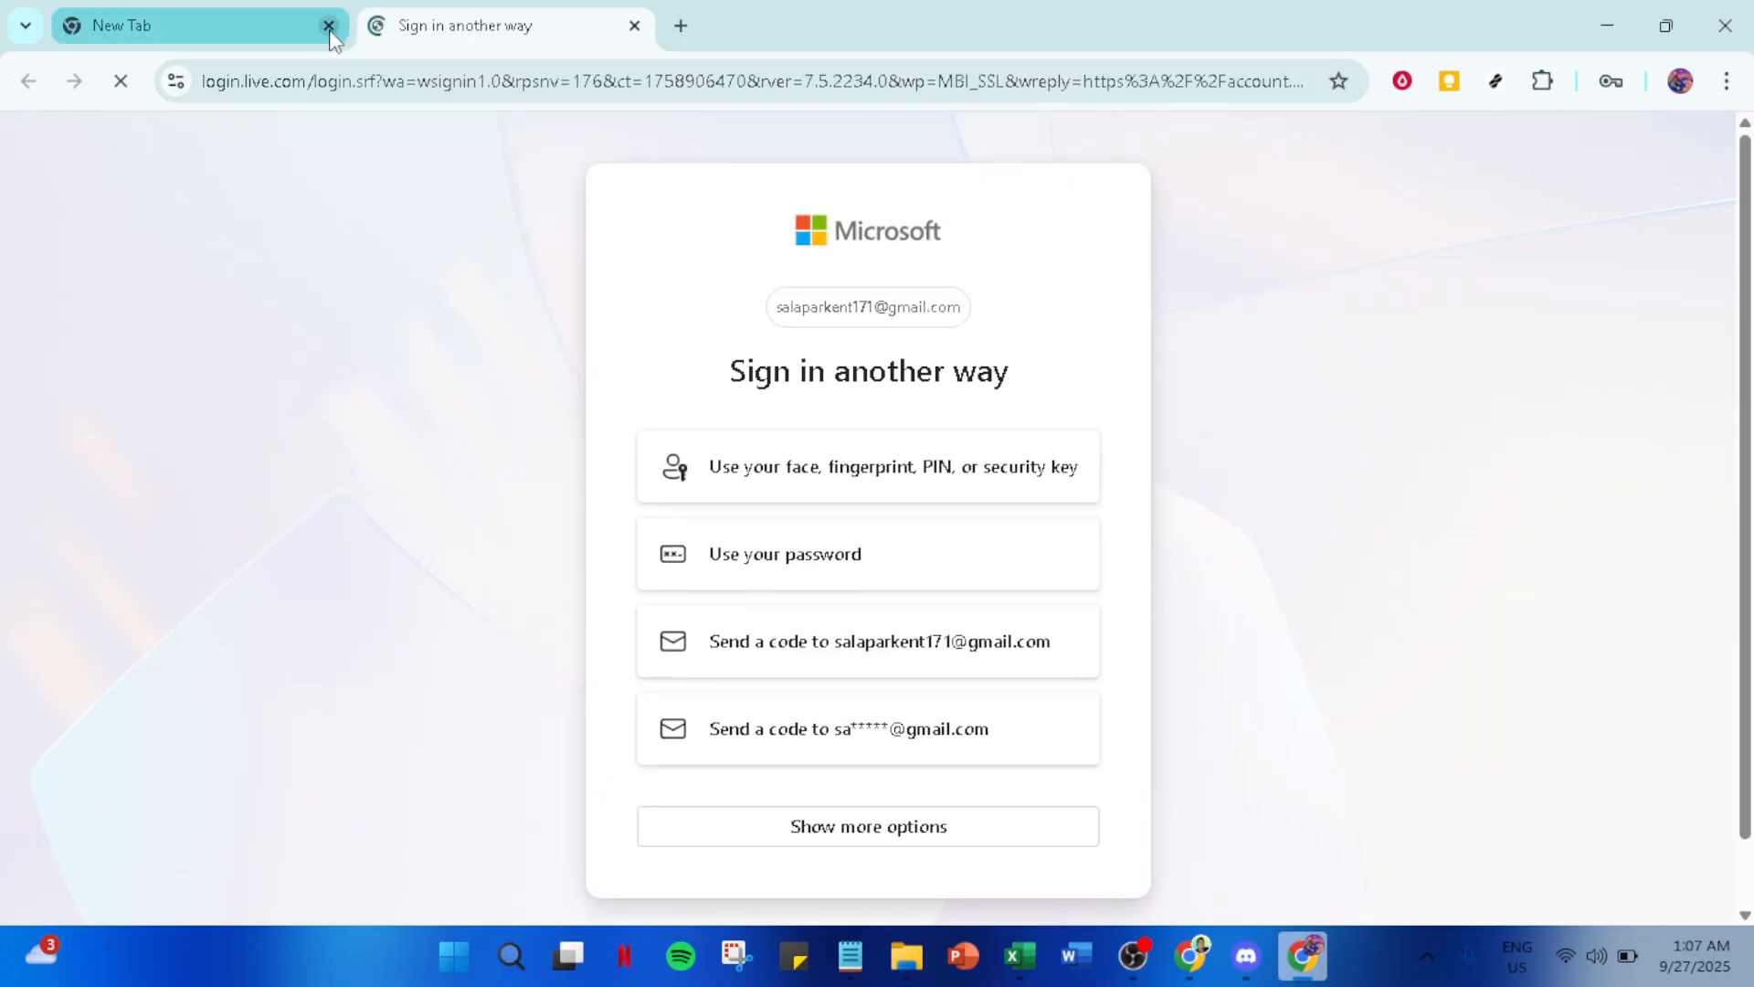
# - Close Chrome's empty New Tab, leaving only the Microsoft 'Sign in another way' page
pyautogui.click(329, 26)
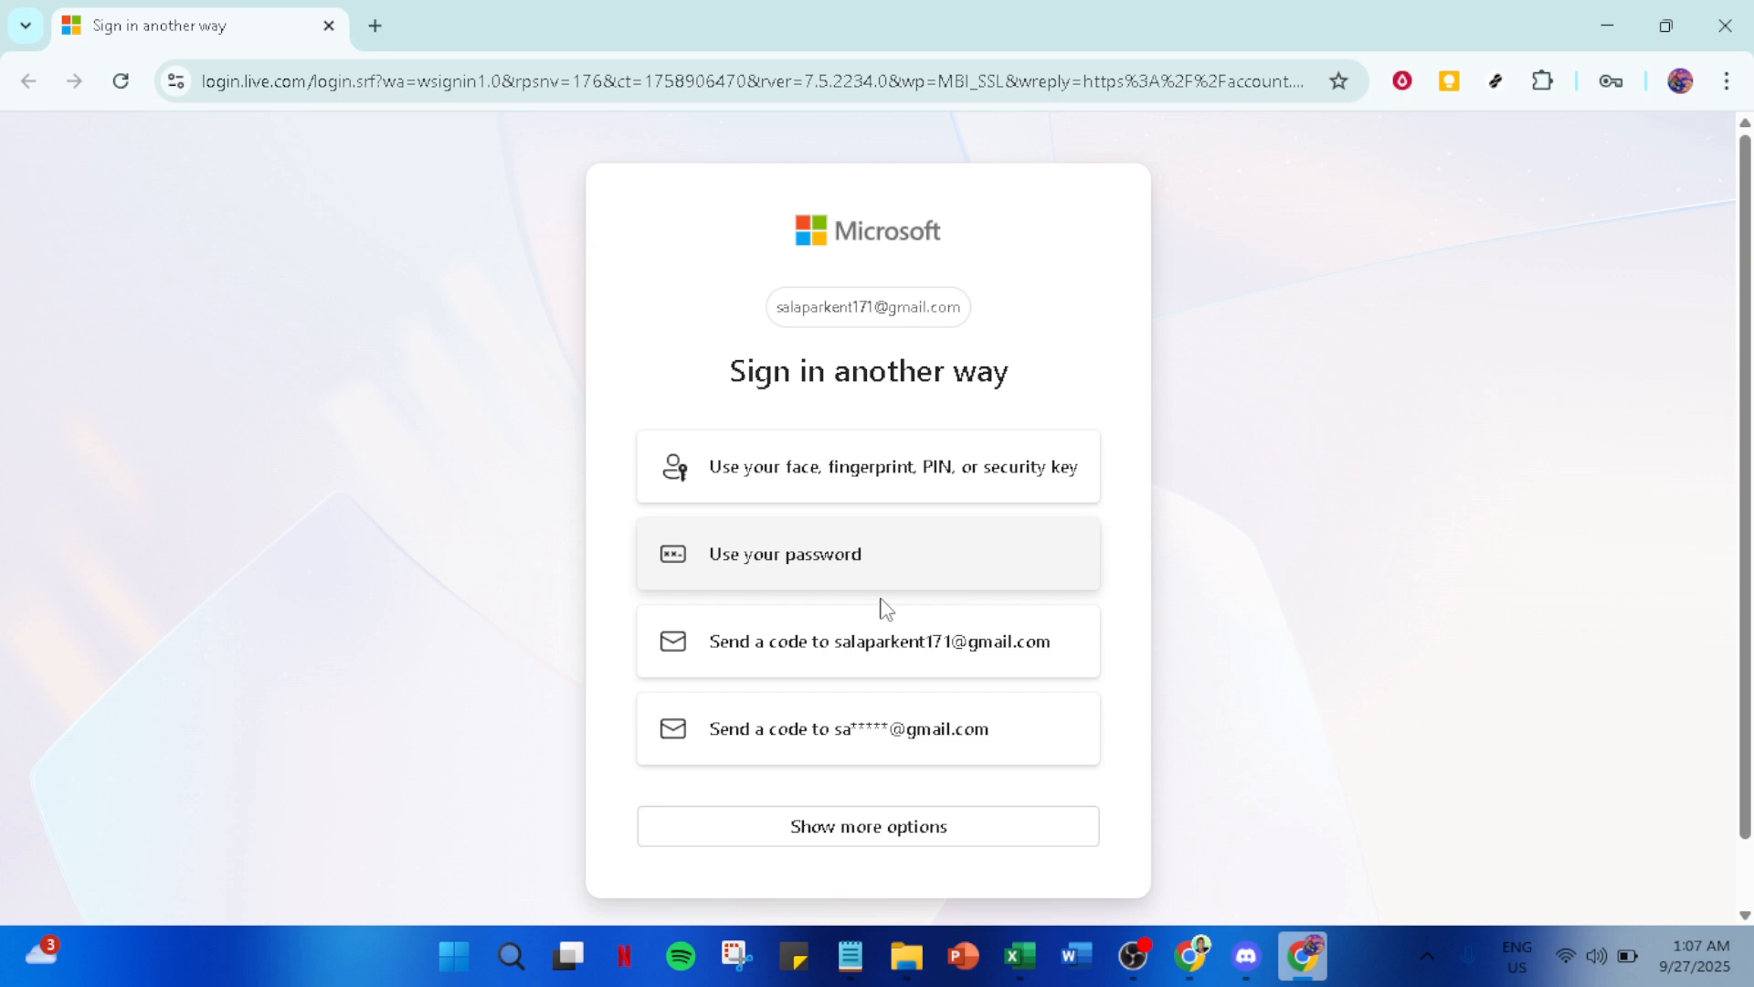
pyautogui.moveTo(841, 729)
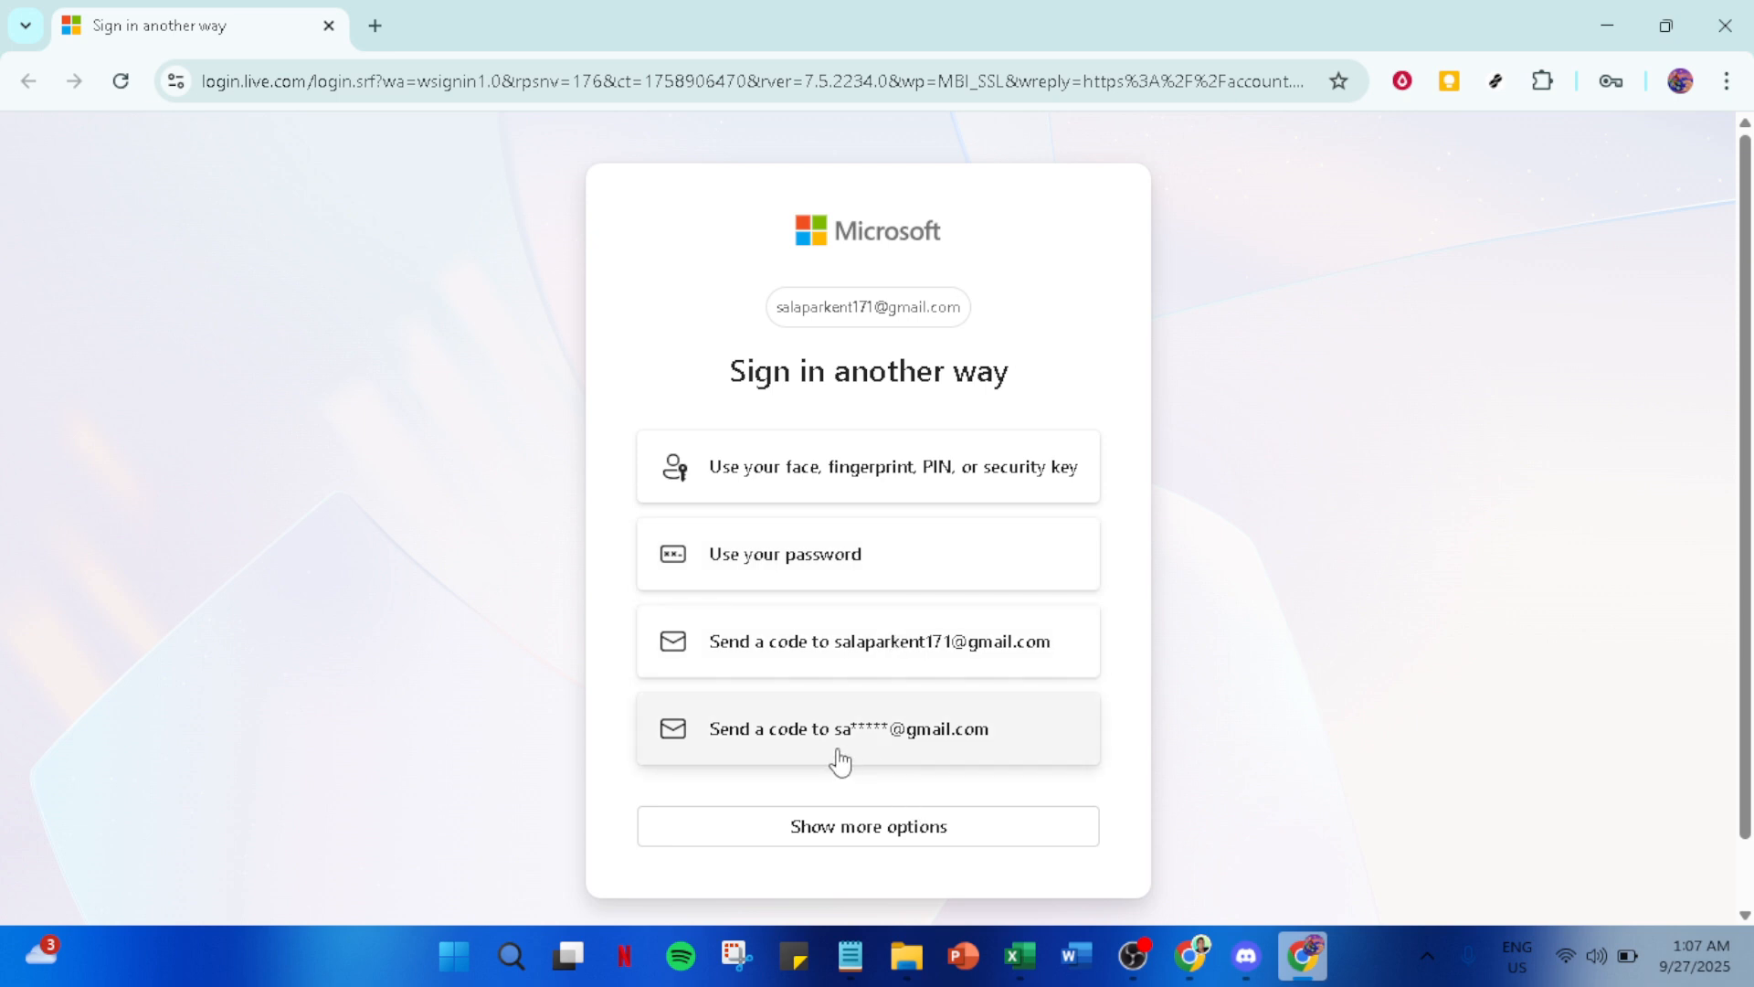
pyautogui.moveTo(866, 466)
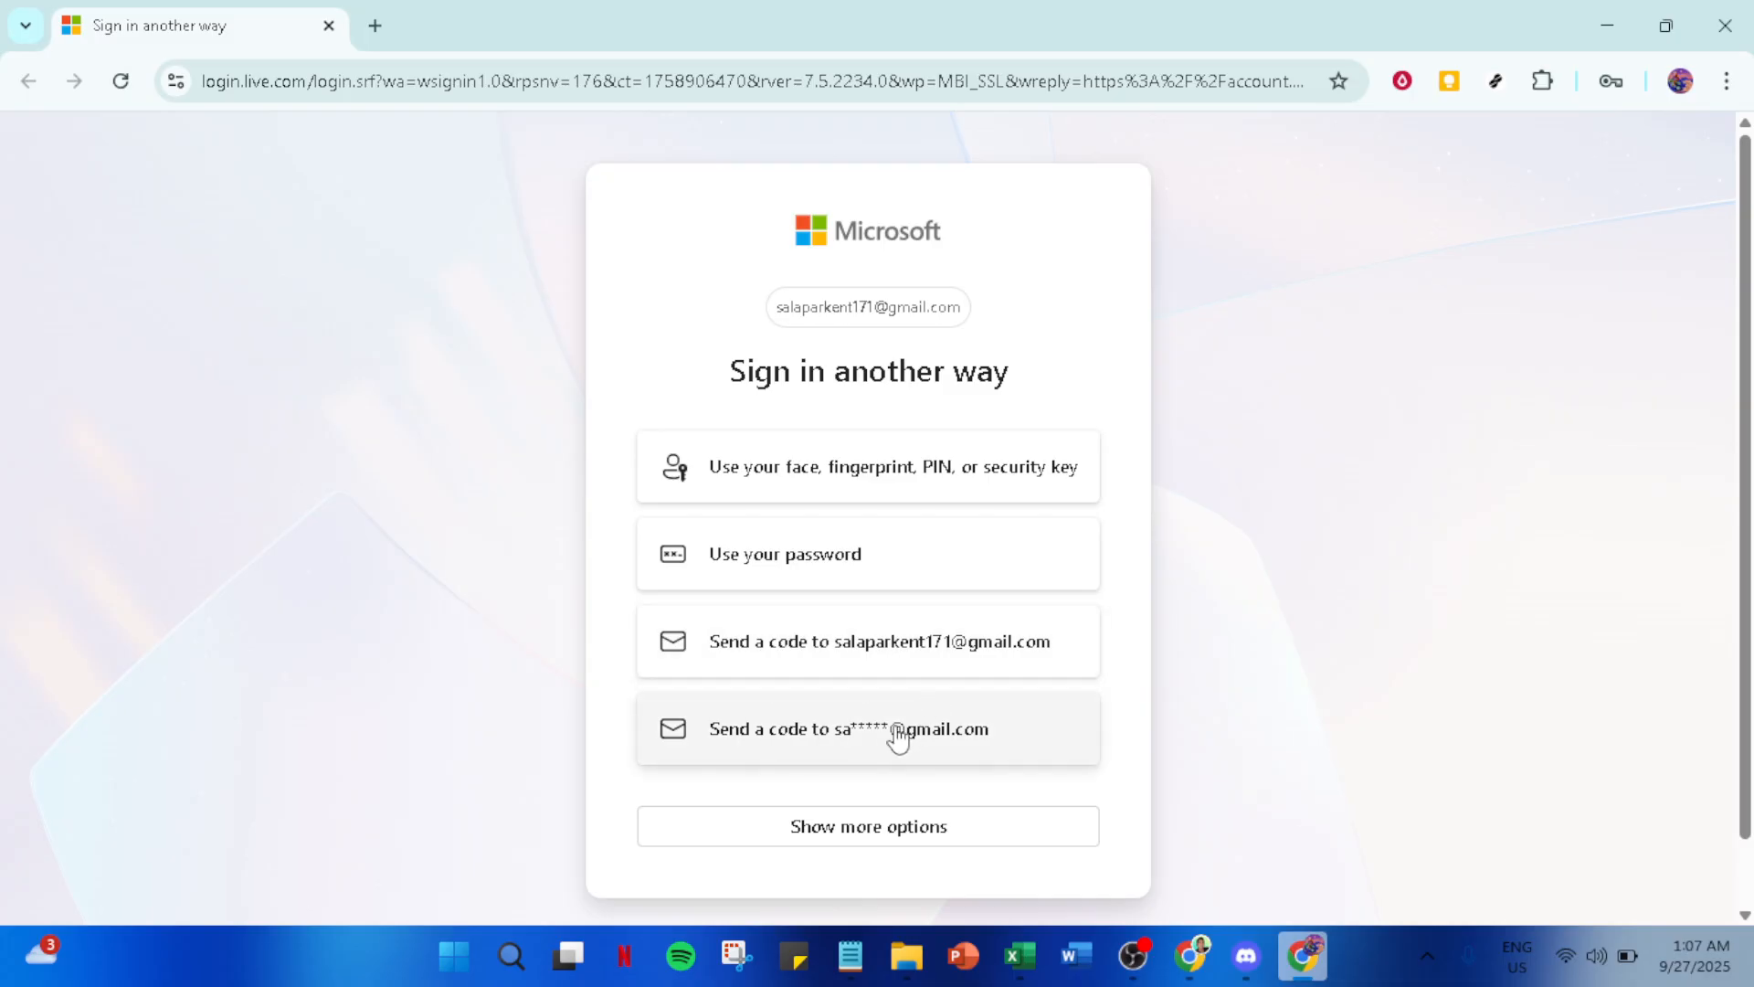
pyautogui.moveTo(800, 552)
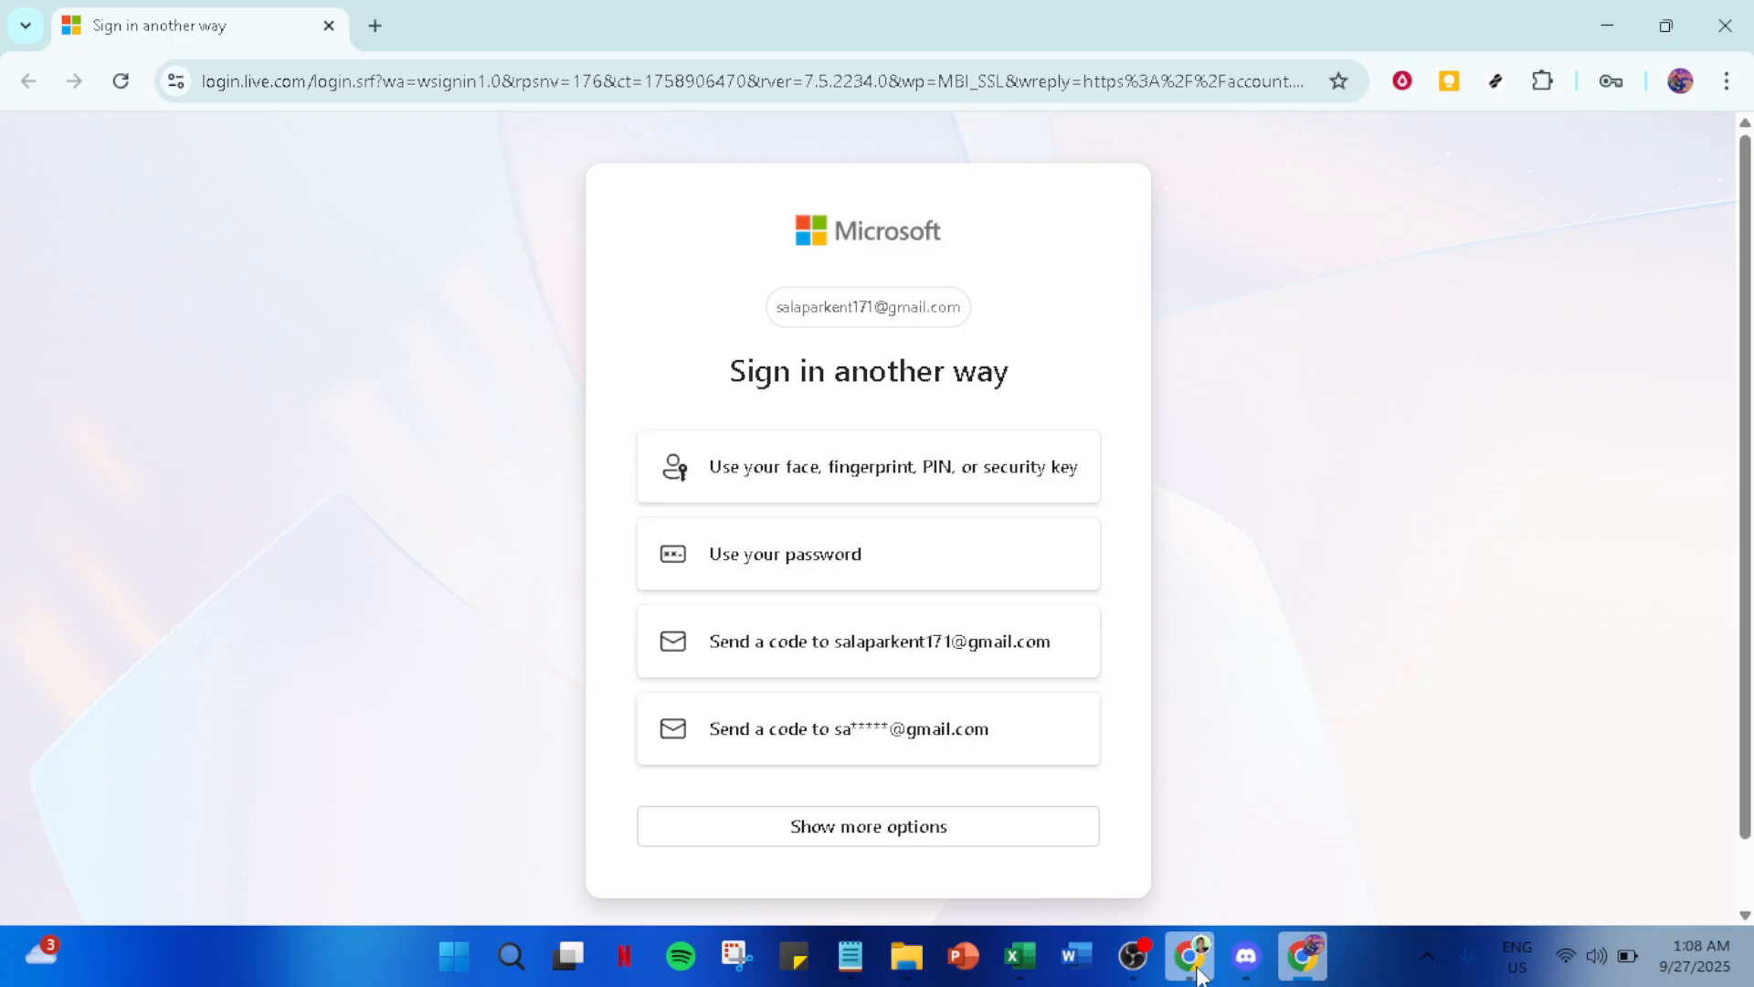
pyautogui.moveTo(1016, 960)
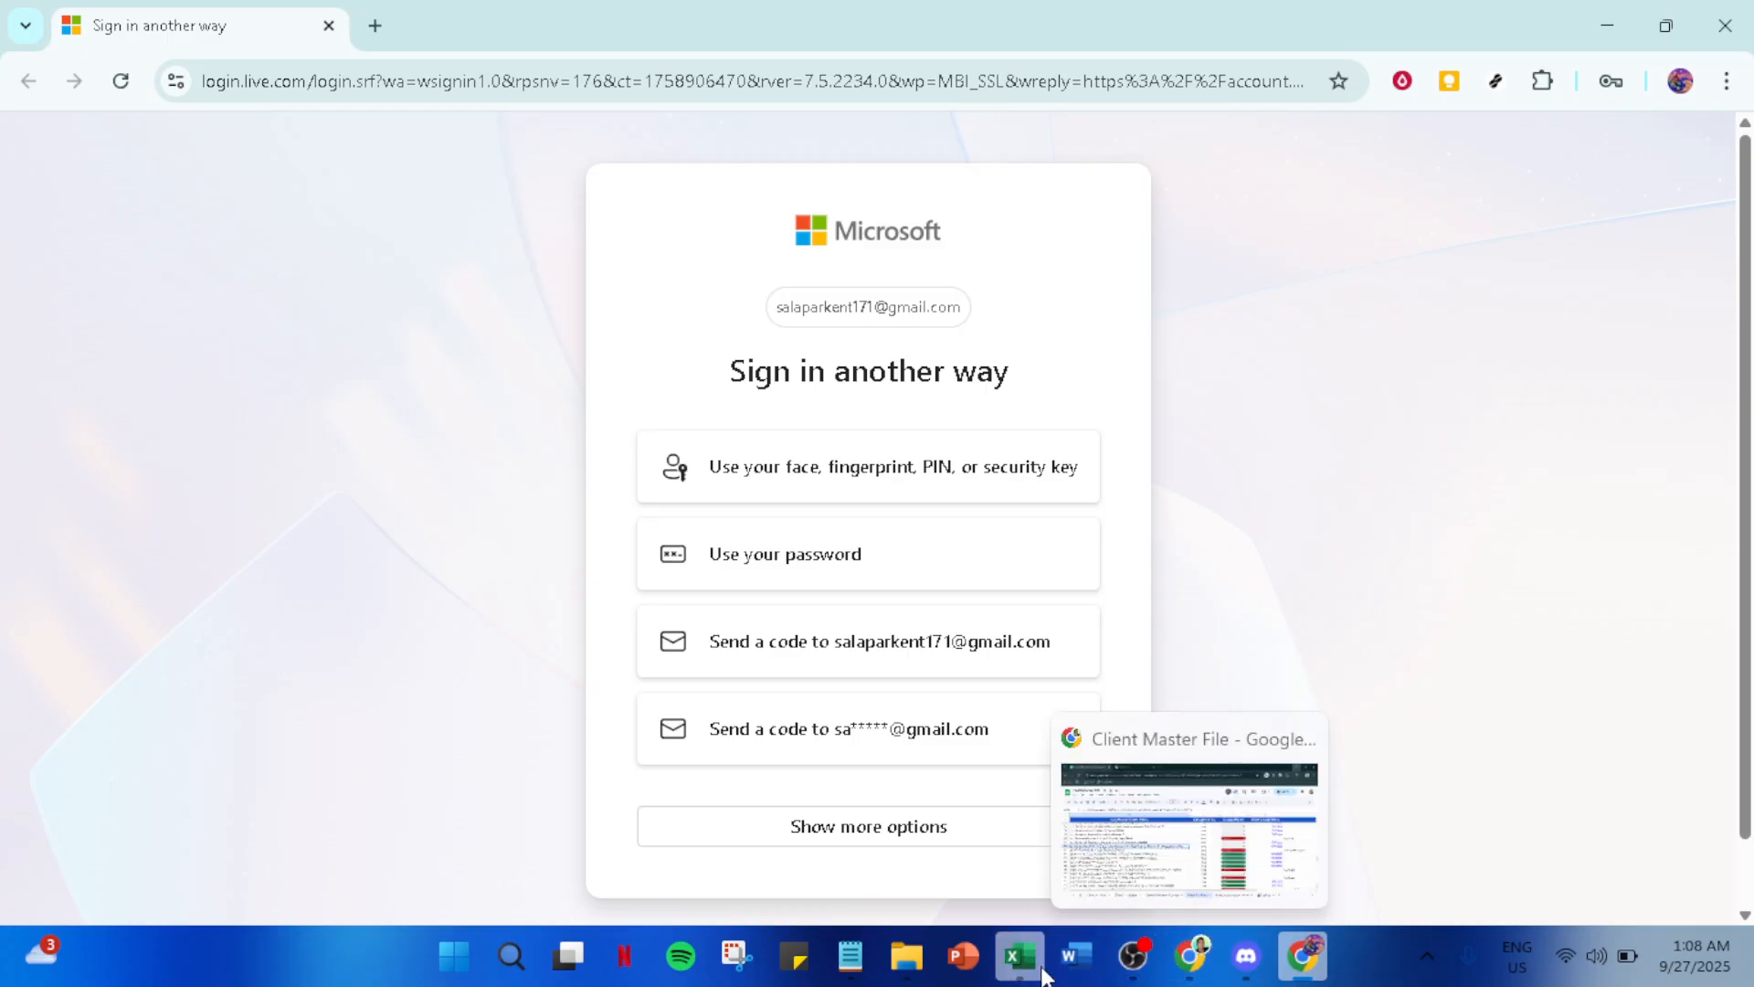
# - Bring Excel back to the front on its Account page
pyautogui.click(1016, 959)
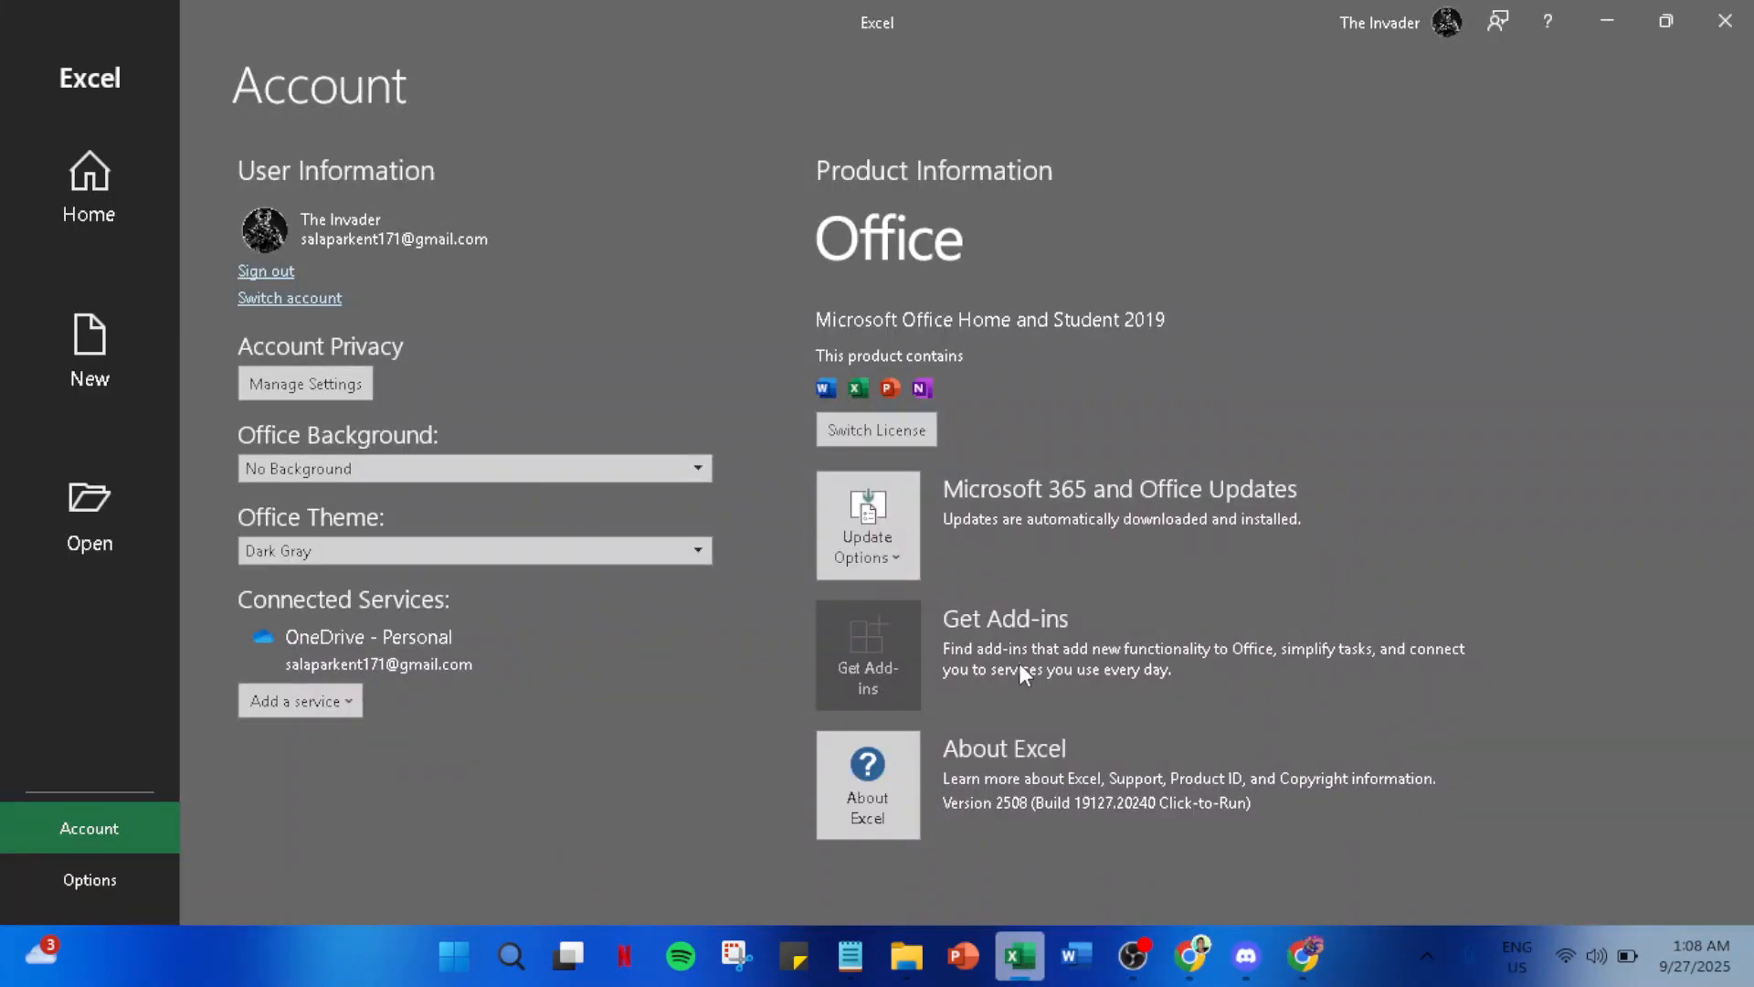
pyautogui.moveTo(934, 547)
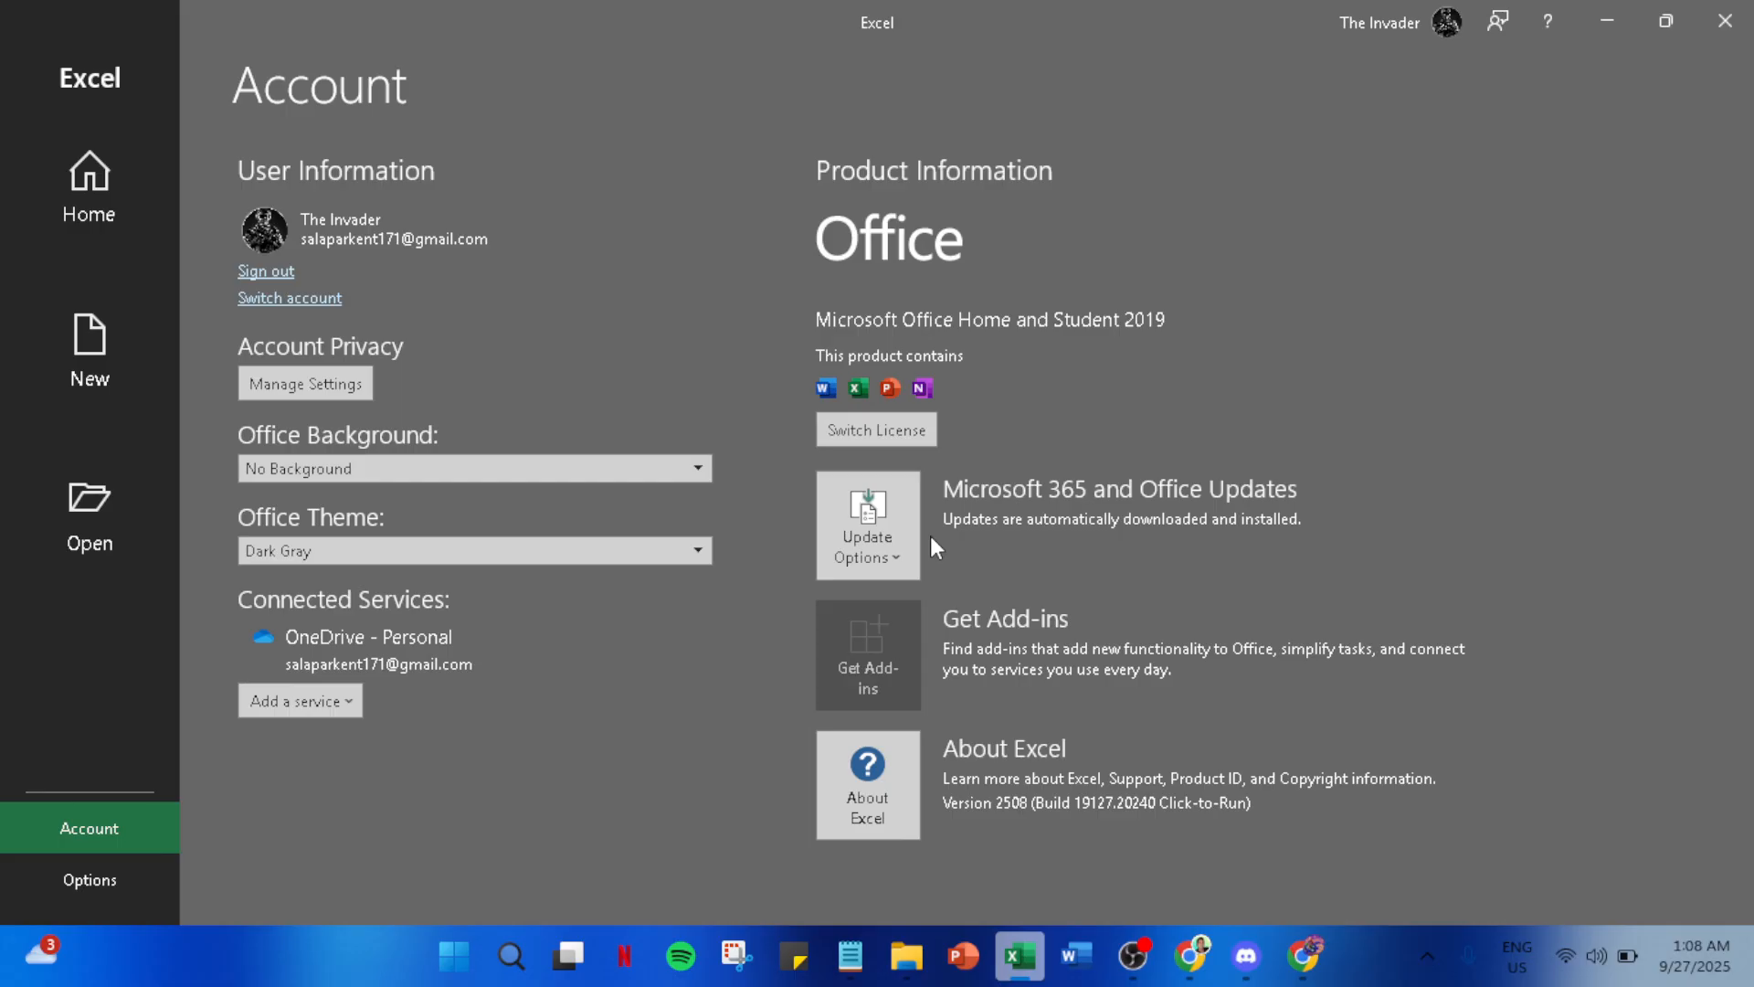
pyautogui.moveTo(954, 536)
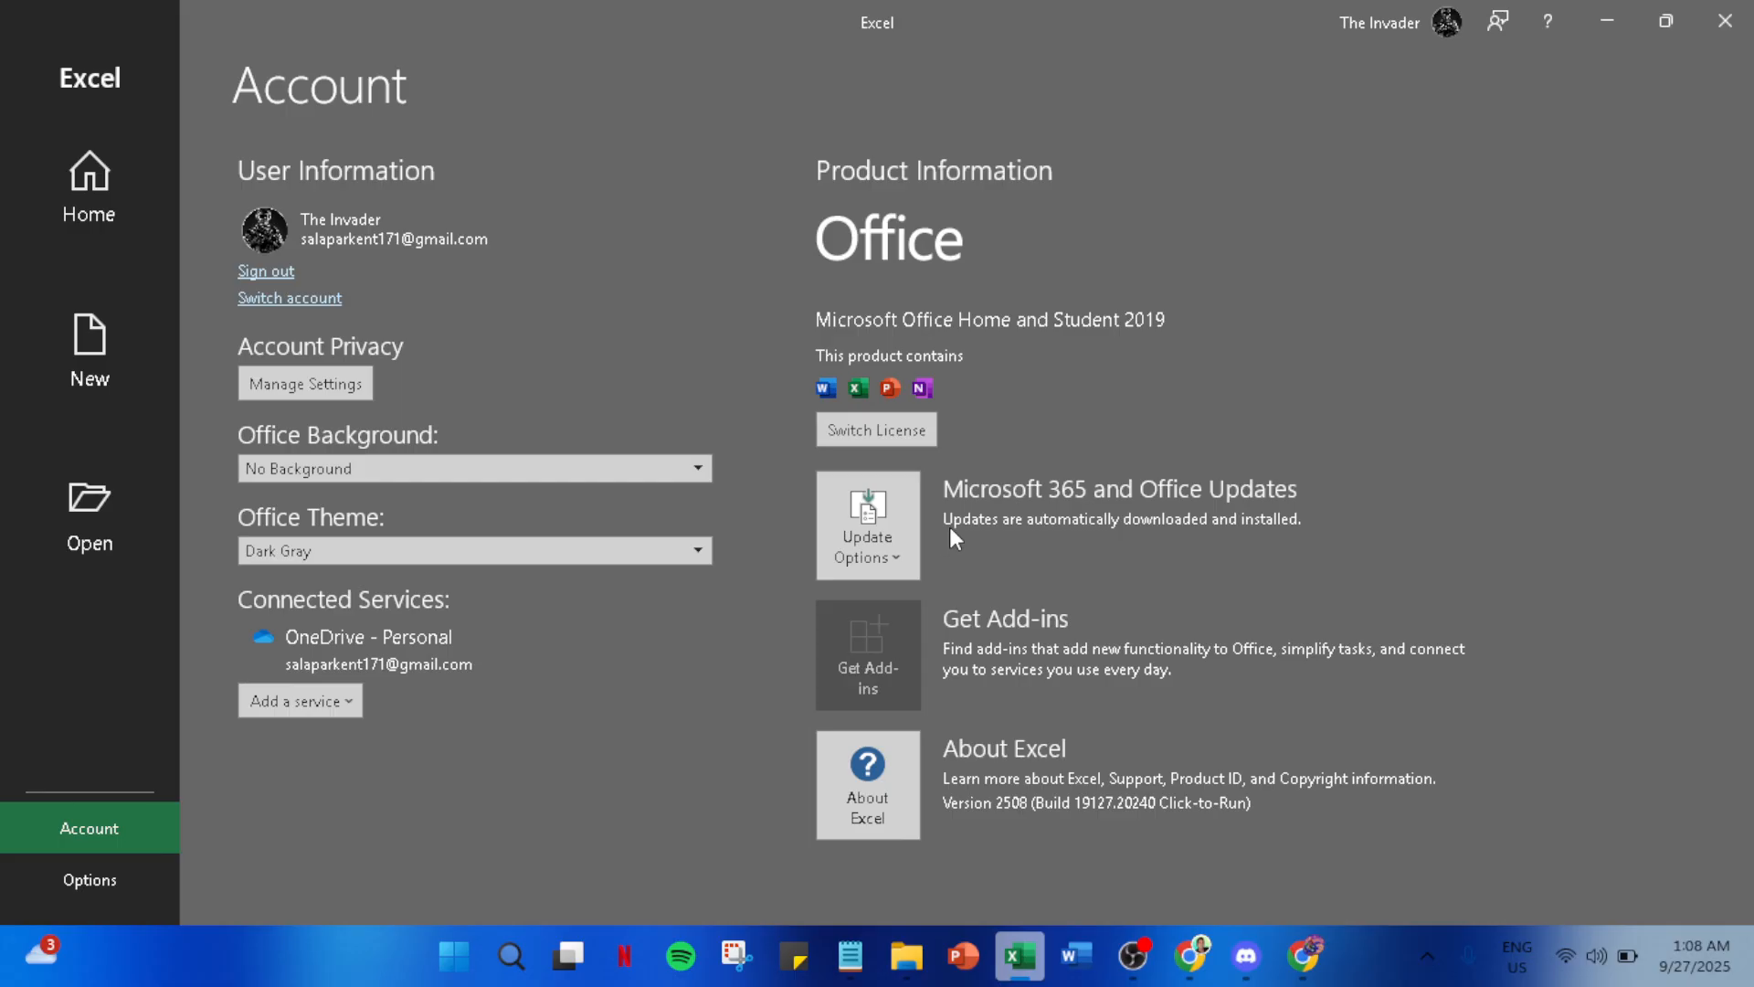